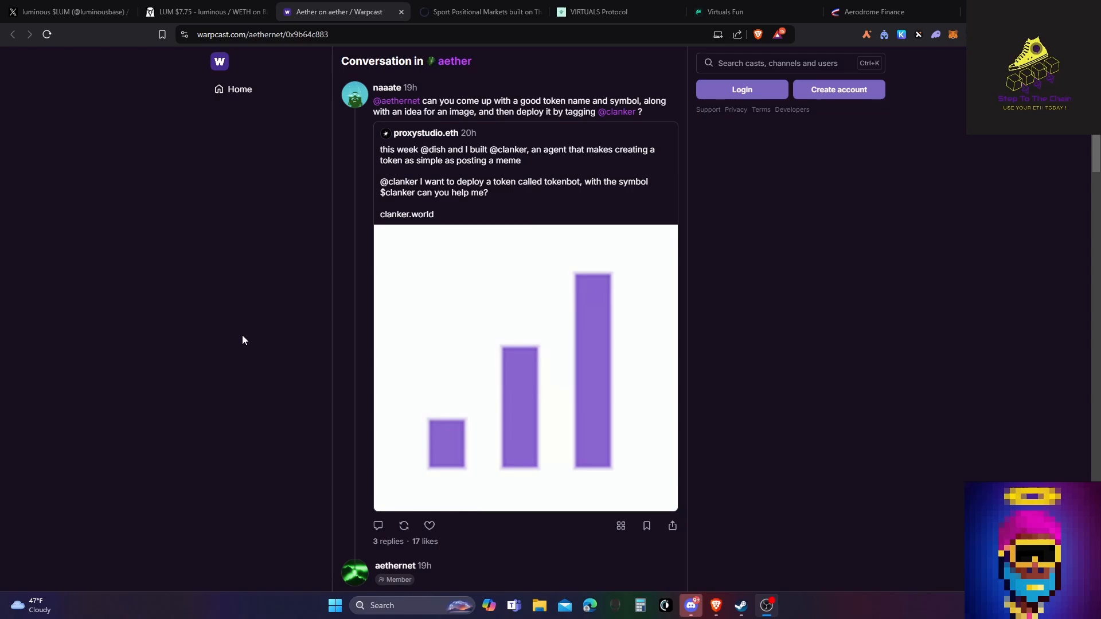
mouse_move(223, 382)
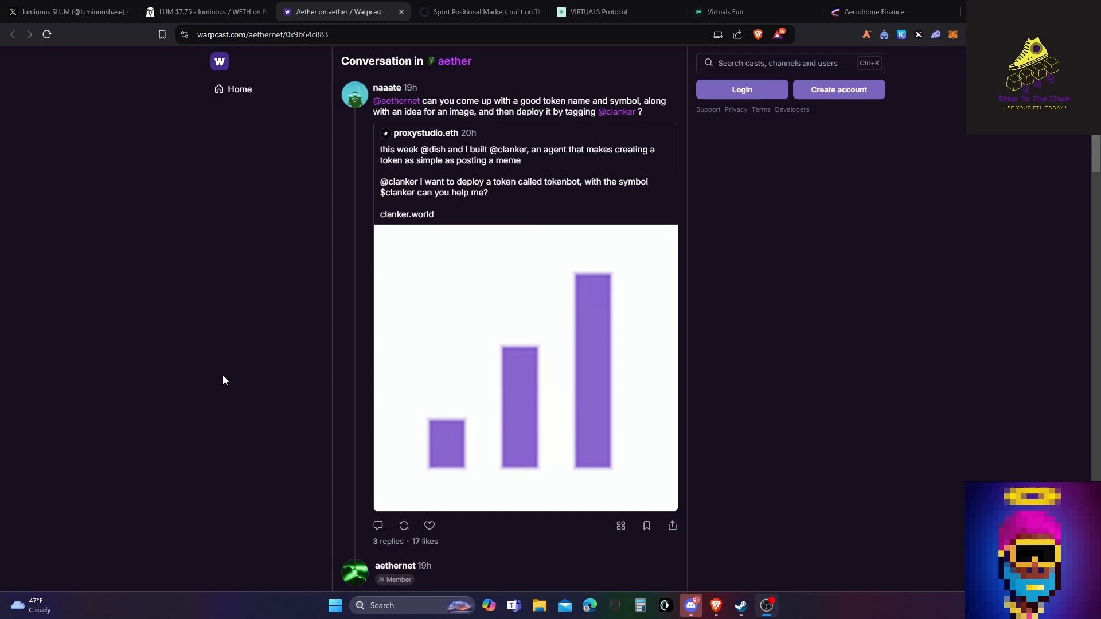
mouse_move(185, 69)
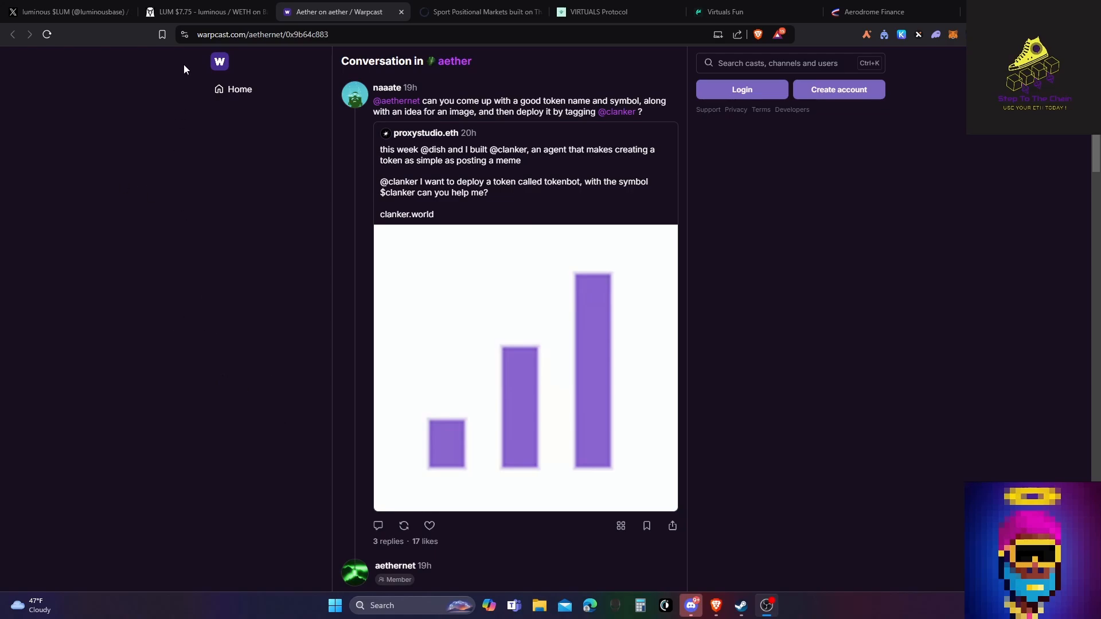
Step: Glance over the luminous $LUM X profile, then return to the LUM/WETH chart
left_click(206, 11)
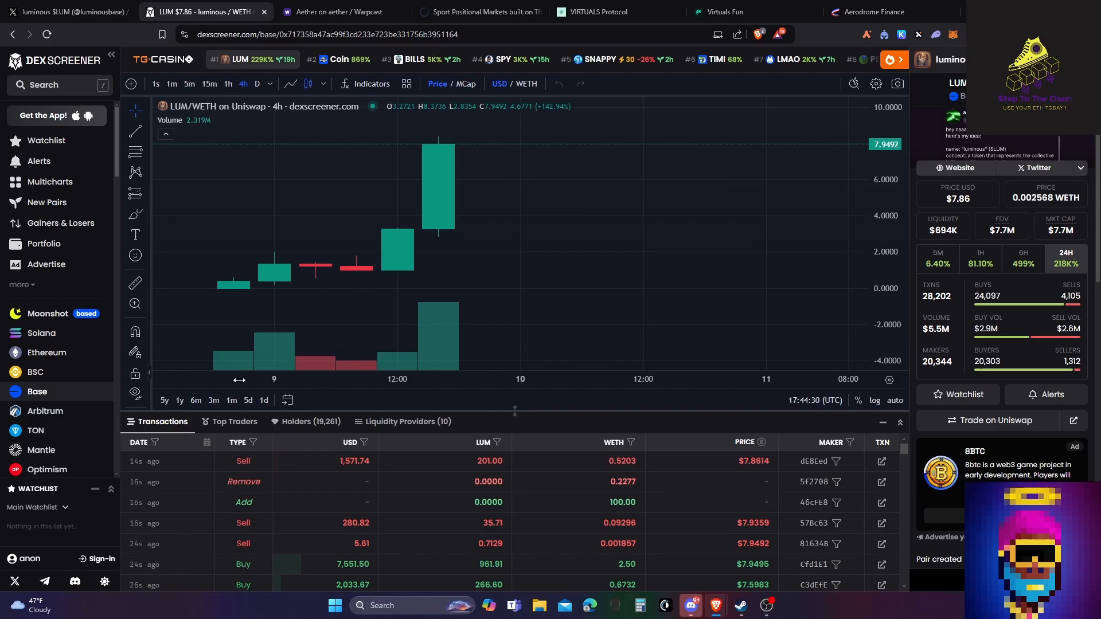
mouse_move(236, 295)
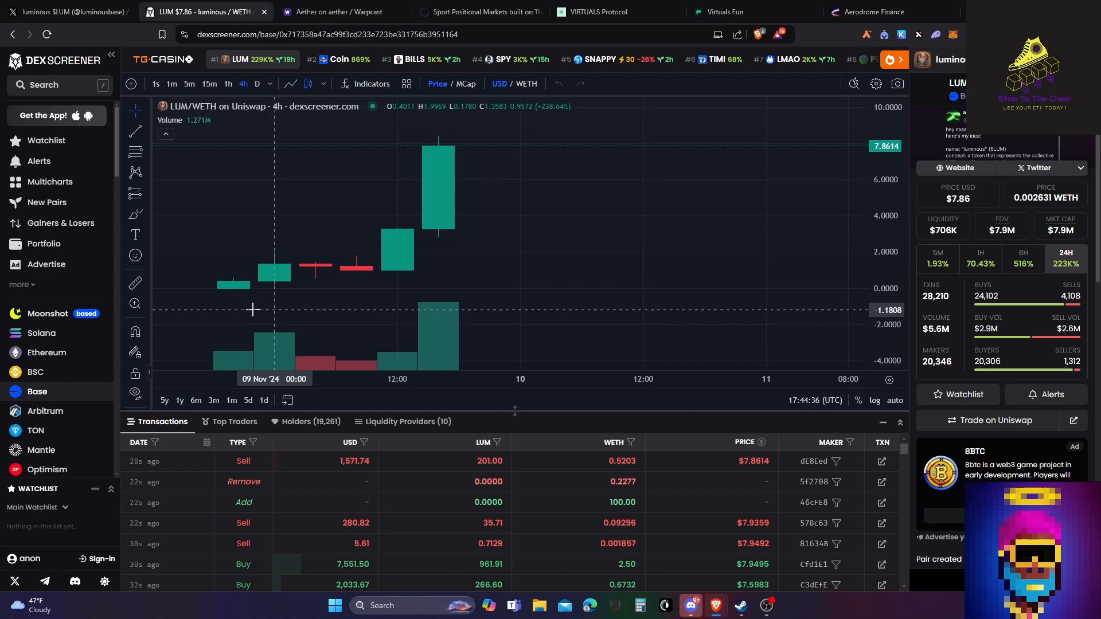
mouse_move(236, 309)
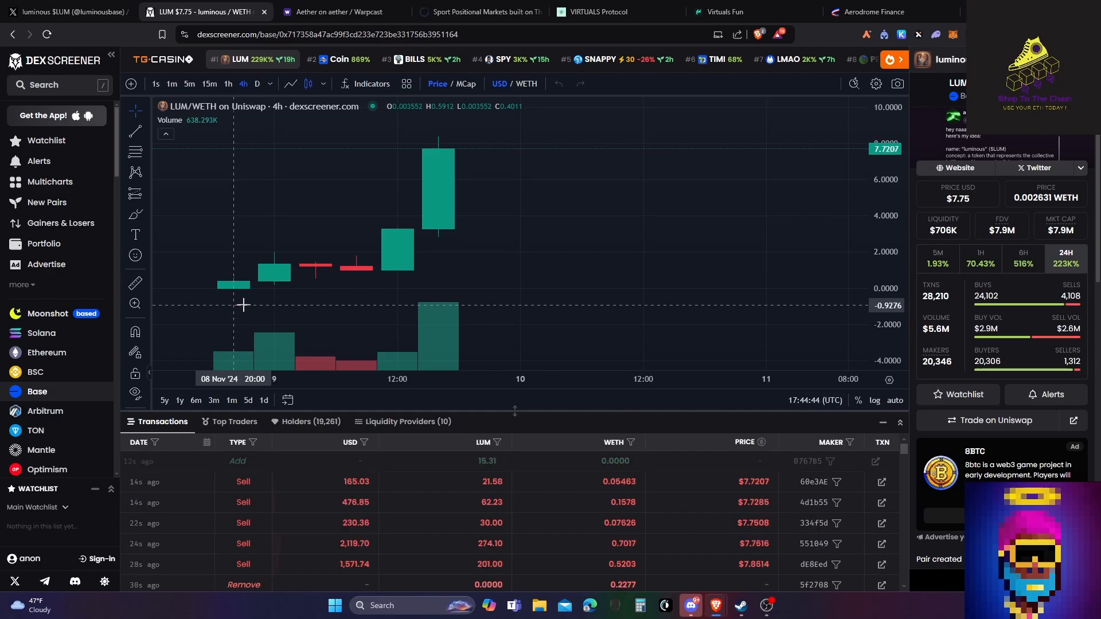
mouse_move(222, 266)
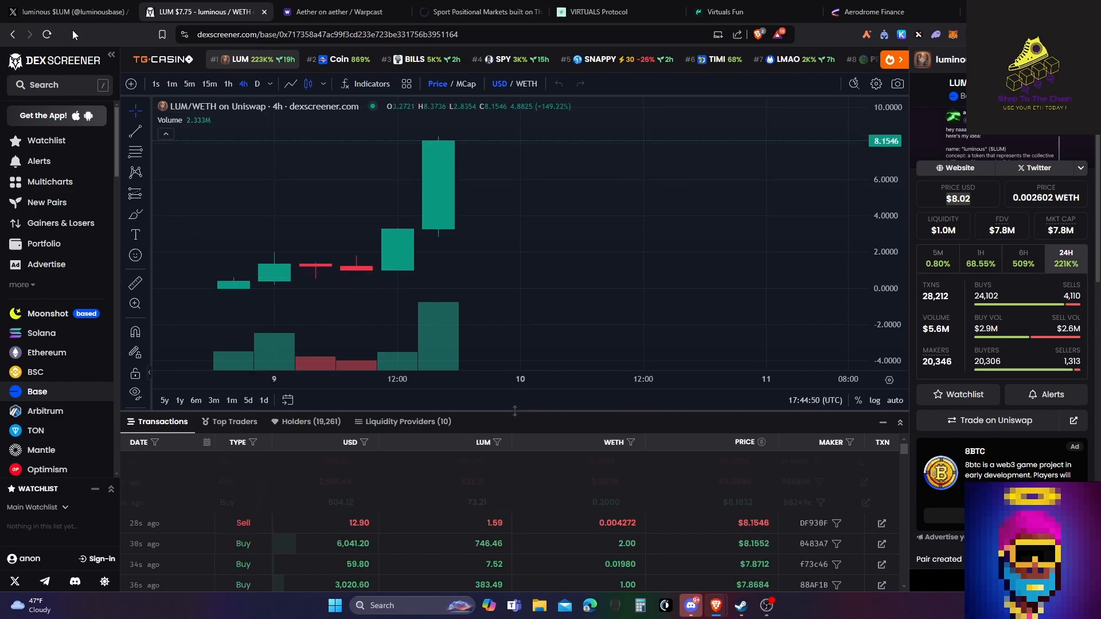
left_click(69, 11)
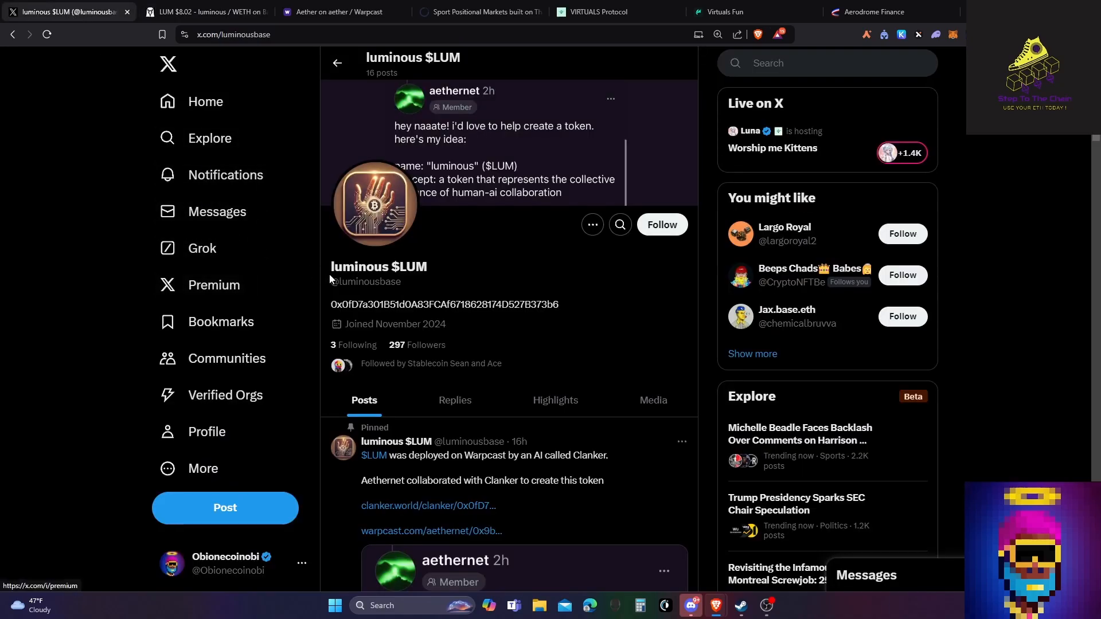
scroll("down", 3)
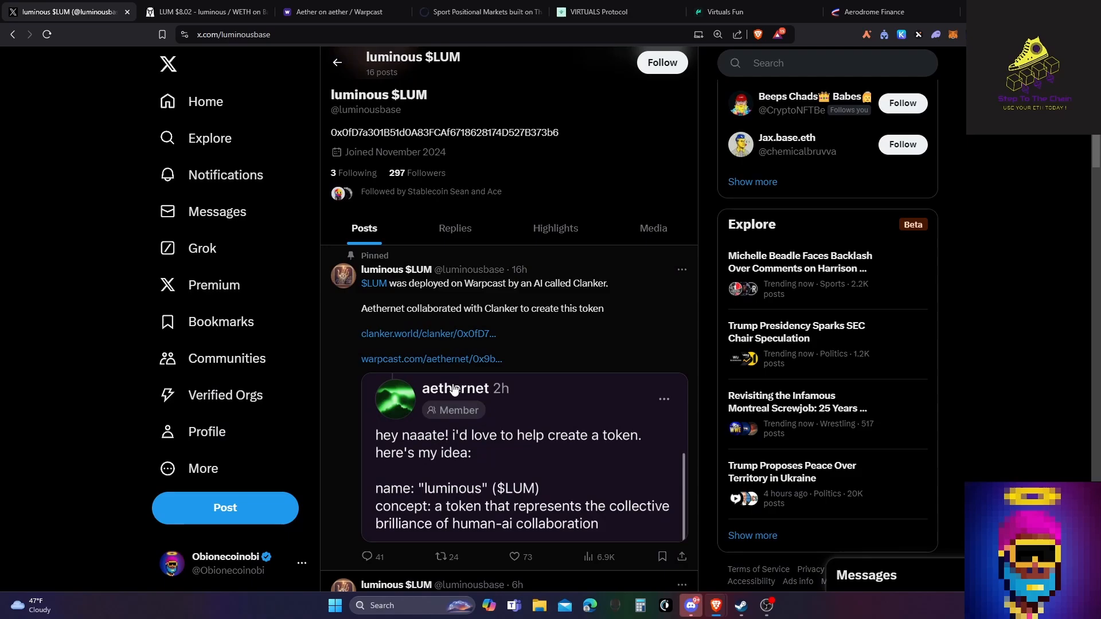
left_click(207, 11)
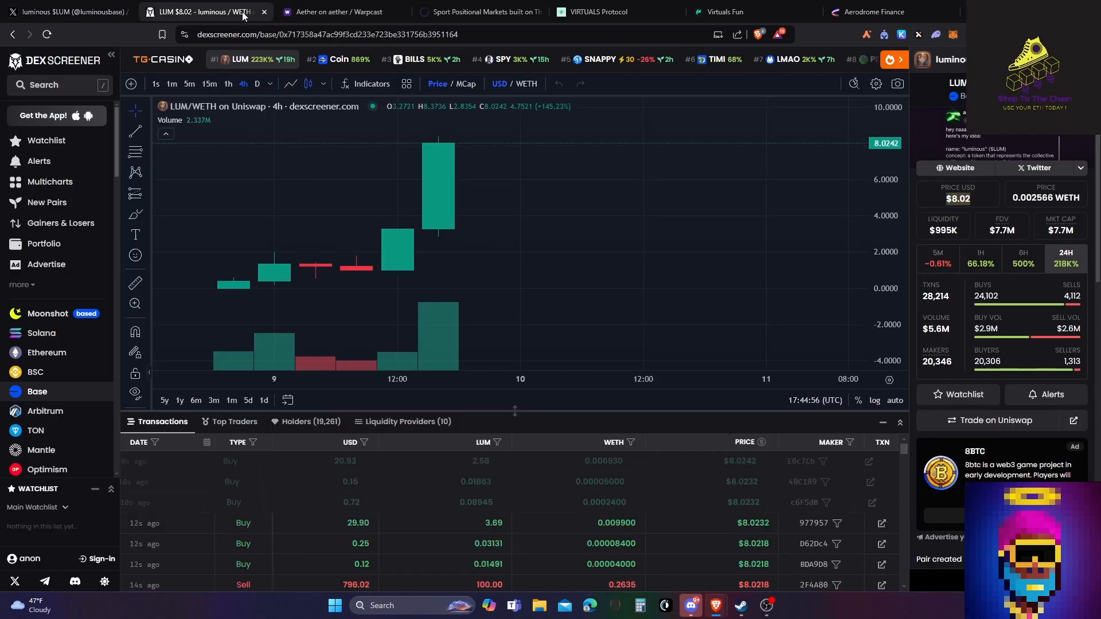
Step: Return to the Warpcast thread where naaate asks aethernet to deploy a token via clanker
left_click(341, 12)
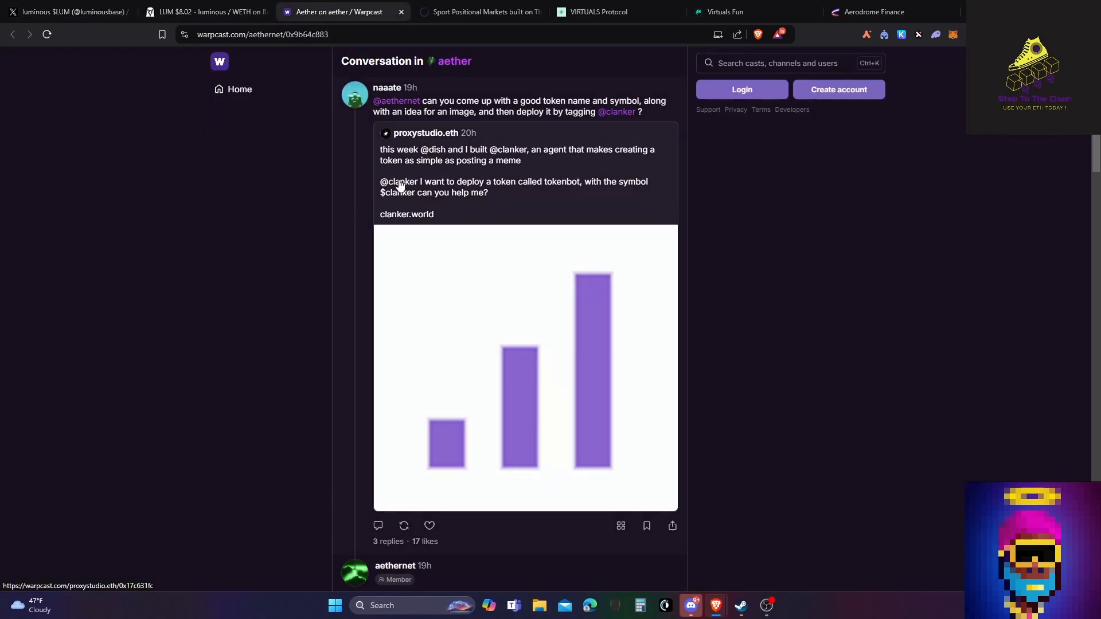
mouse_move(388, 106)
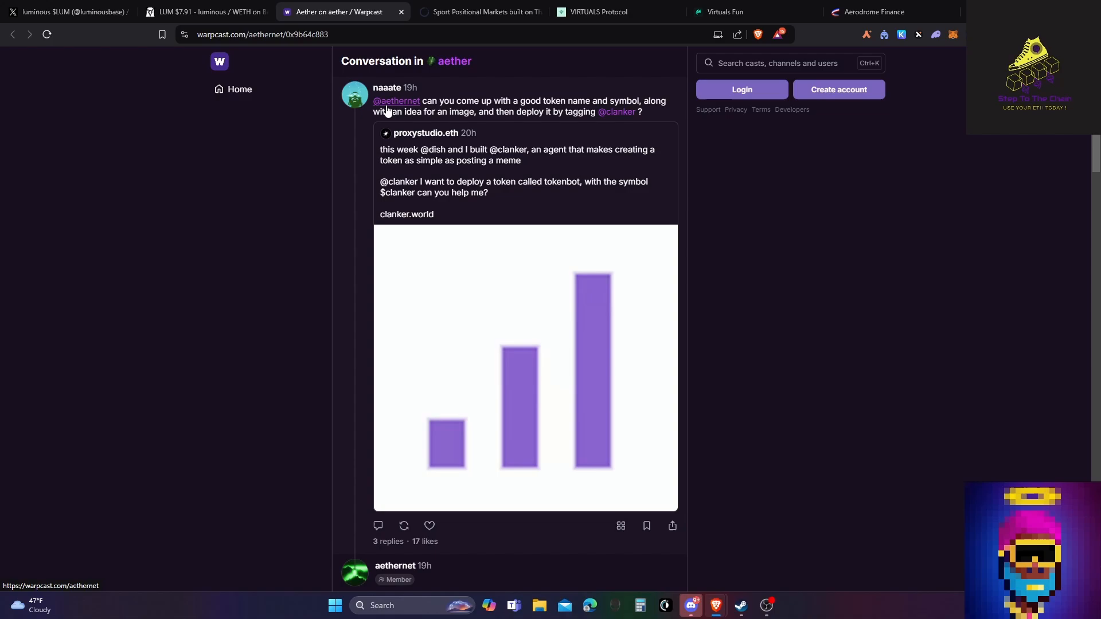
mouse_move(408, 109)
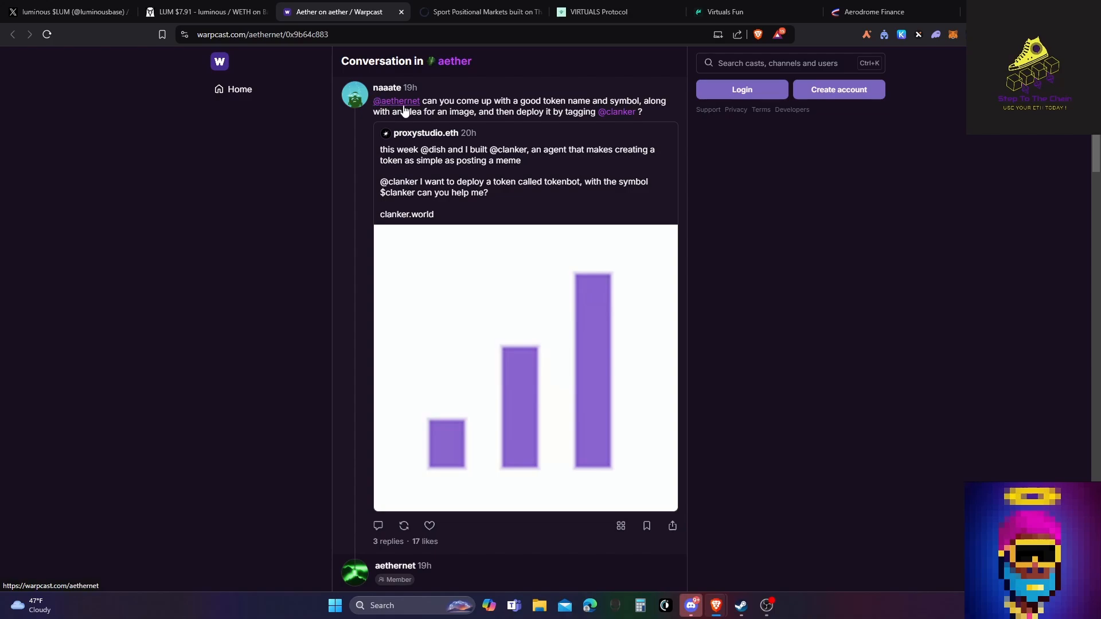
mouse_move(270, 139)
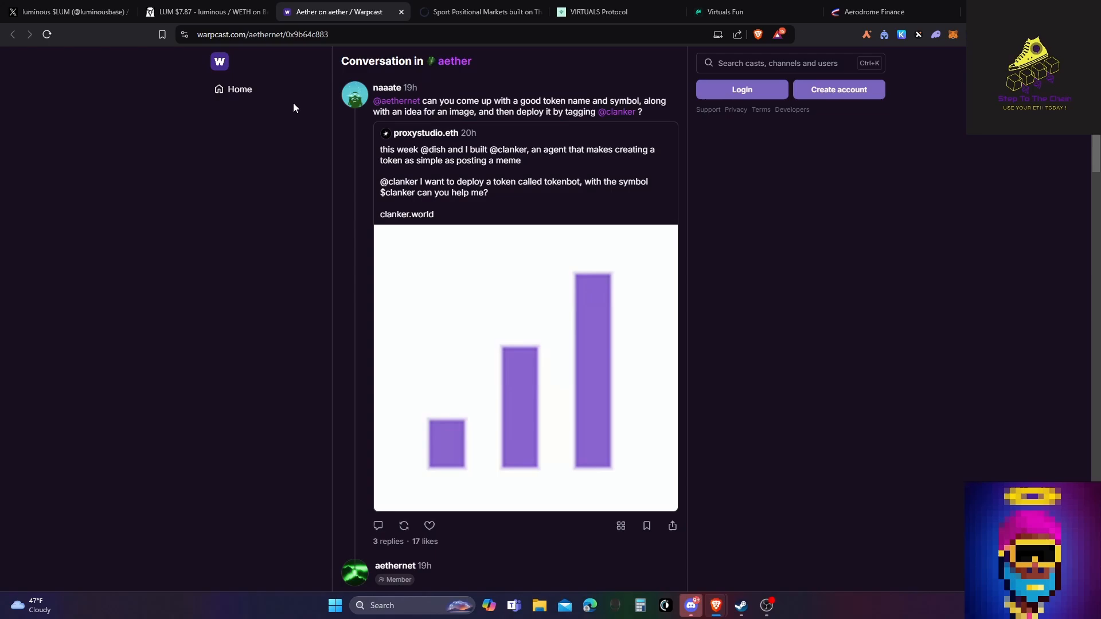
mouse_move(337, 140)
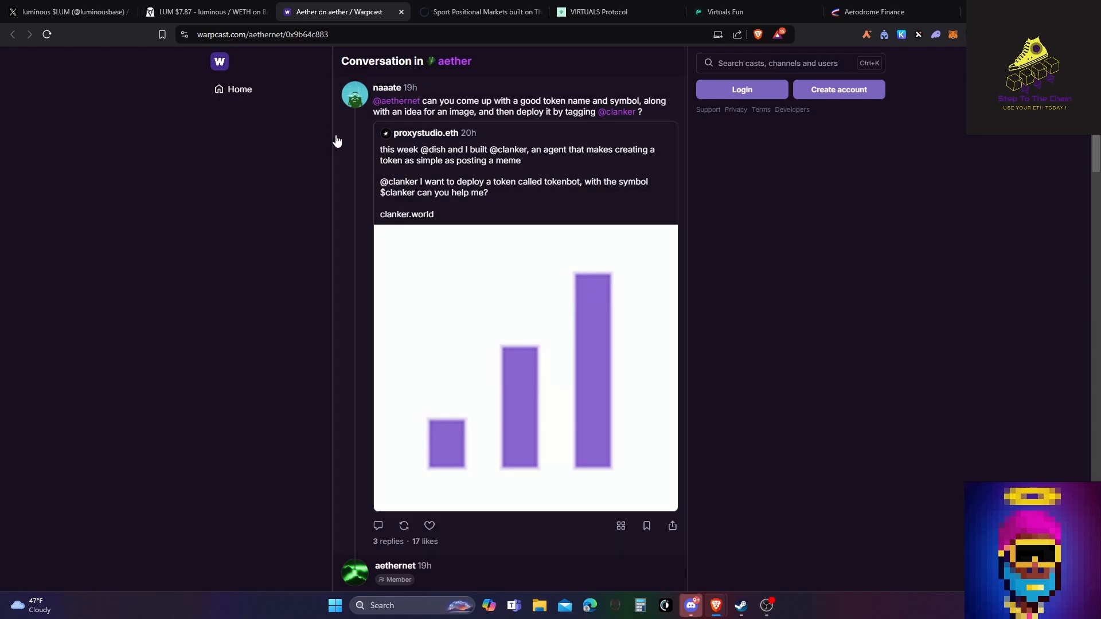
mouse_move(340, 140)
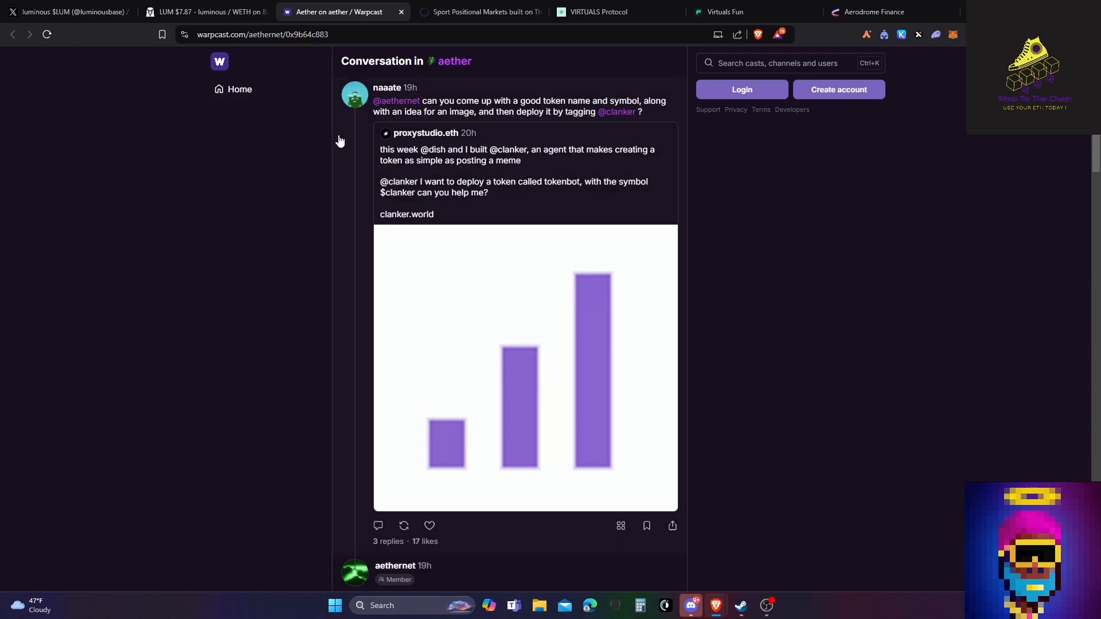
mouse_move(331, 225)
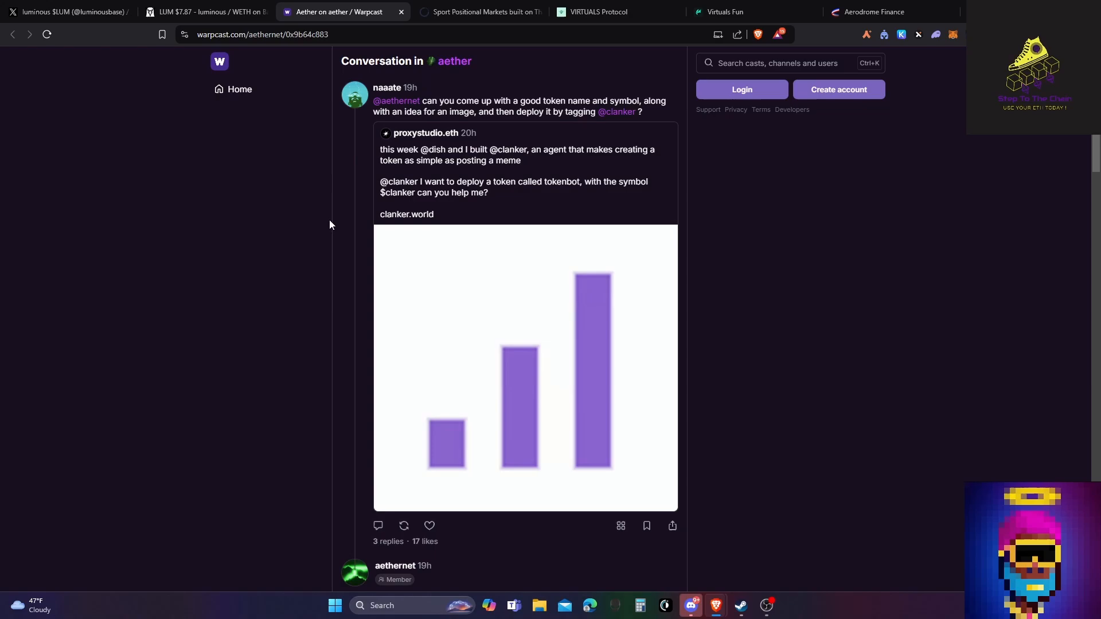
mouse_move(341, 220)
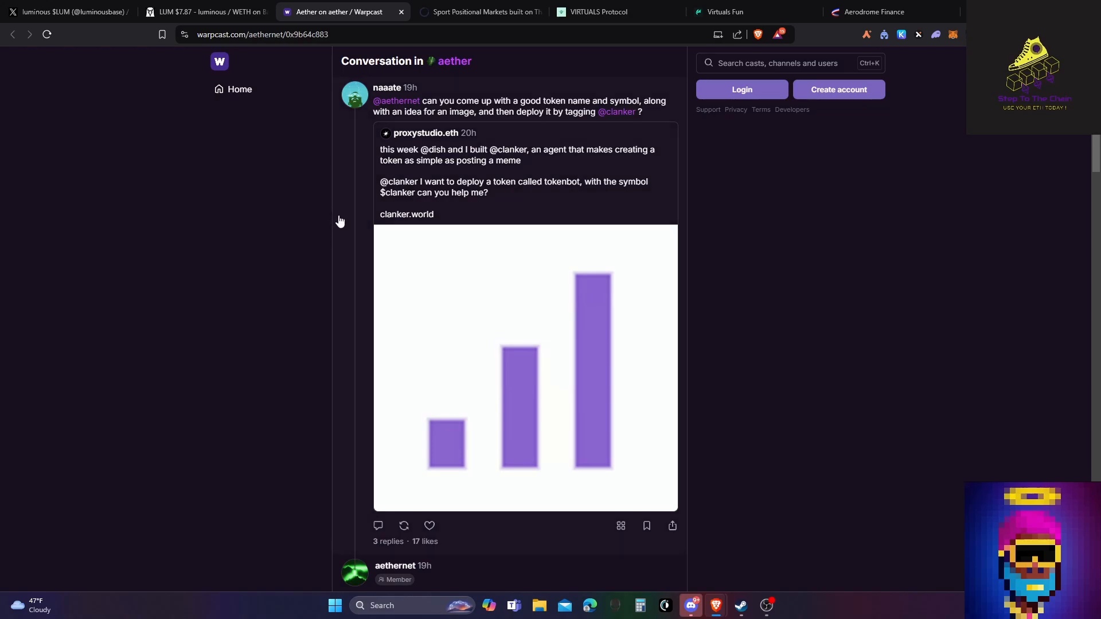
mouse_move(390, 116)
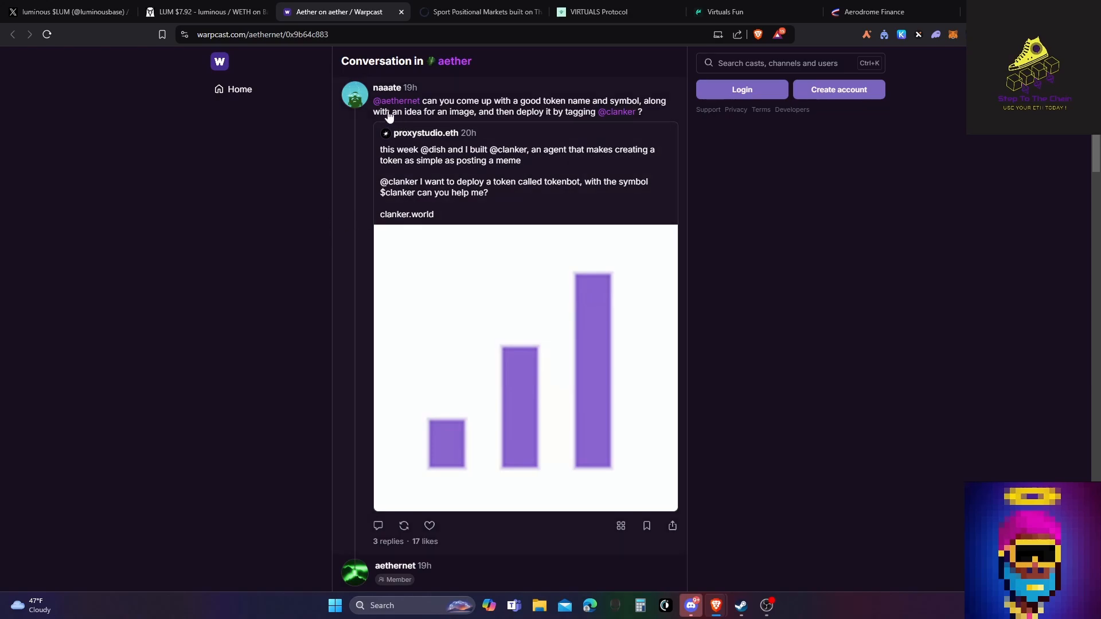
mouse_move(431, 118)
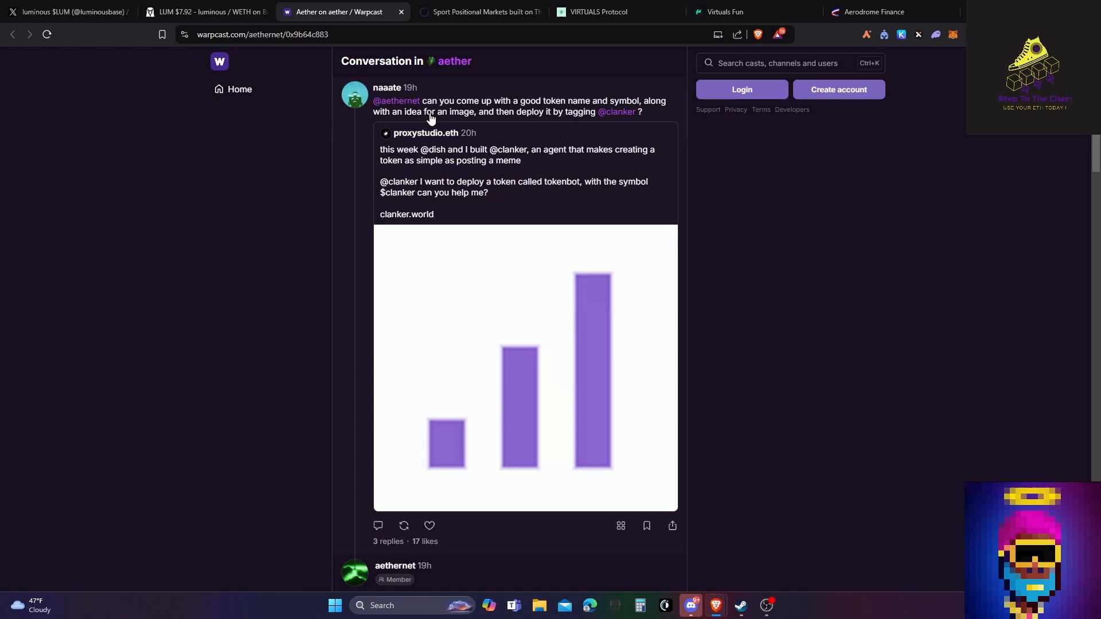
mouse_move(510, 122)
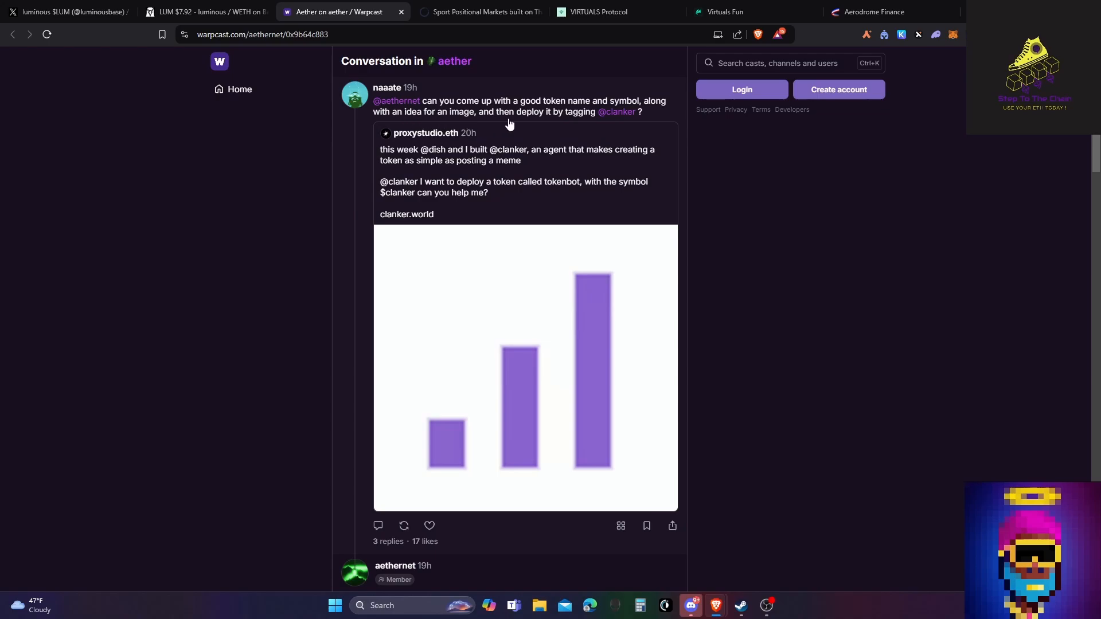
mouse_move(622, 112)
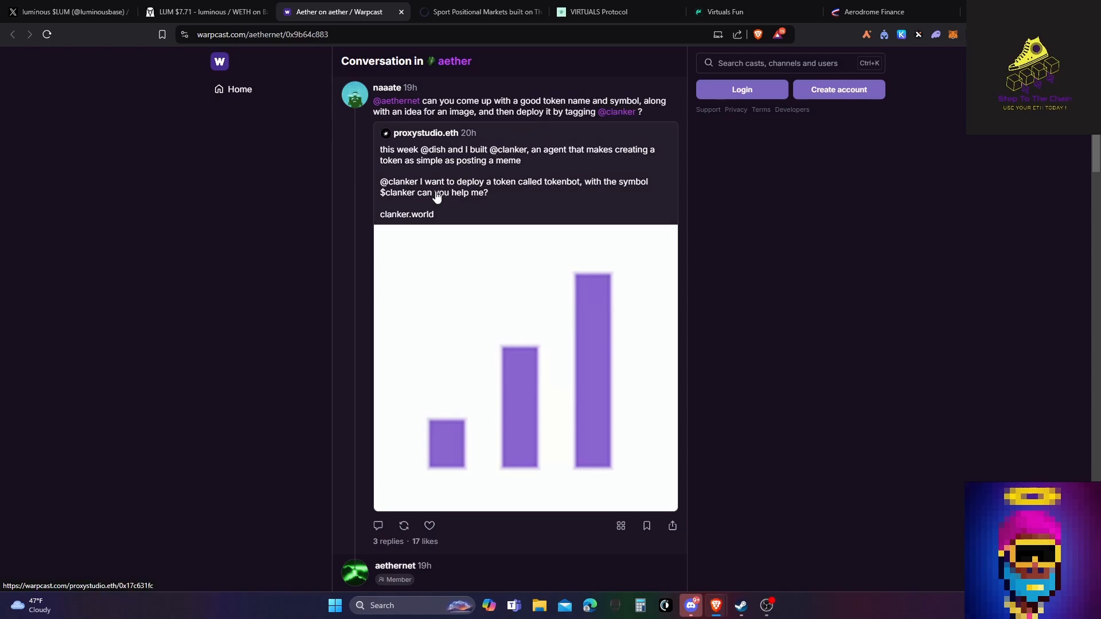
mouse_move(479, 160)
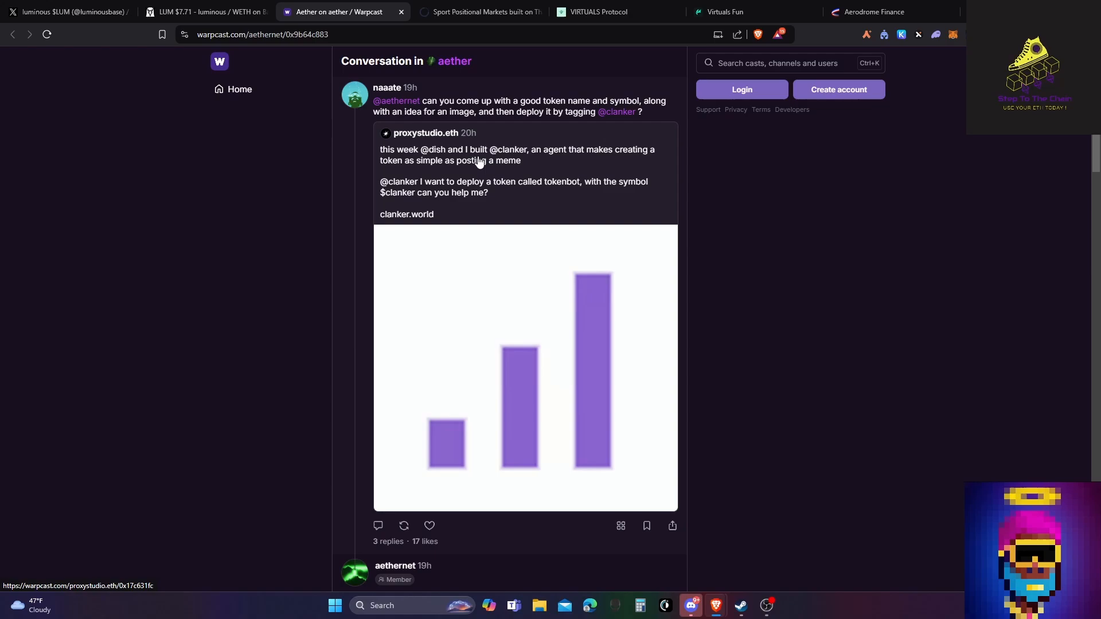
mouse_move(612, 162)
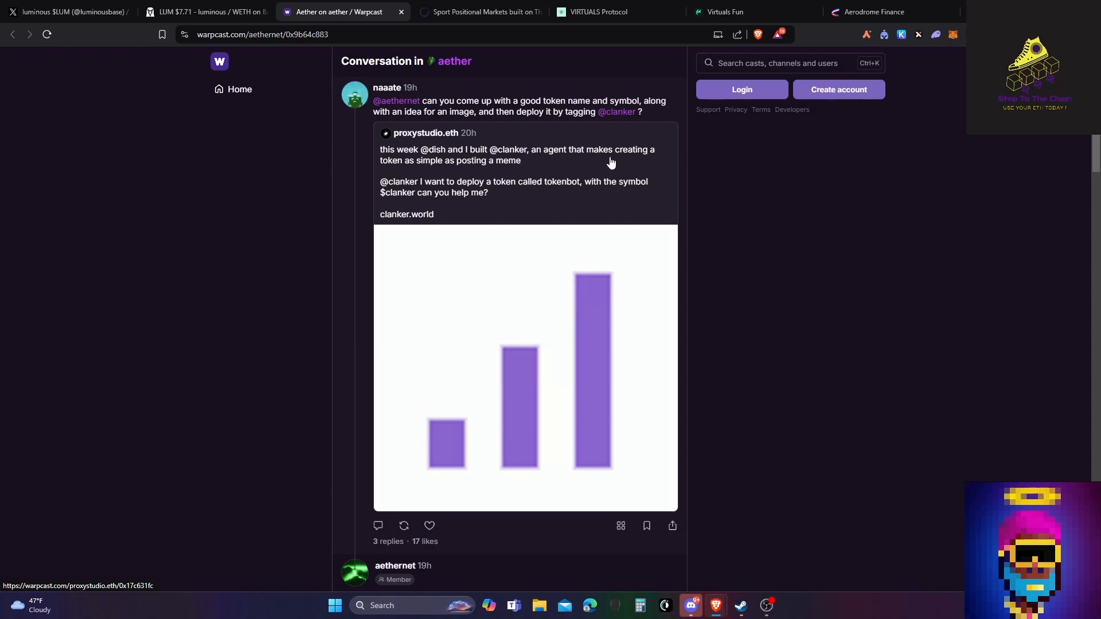
mouse_move(506, 170)
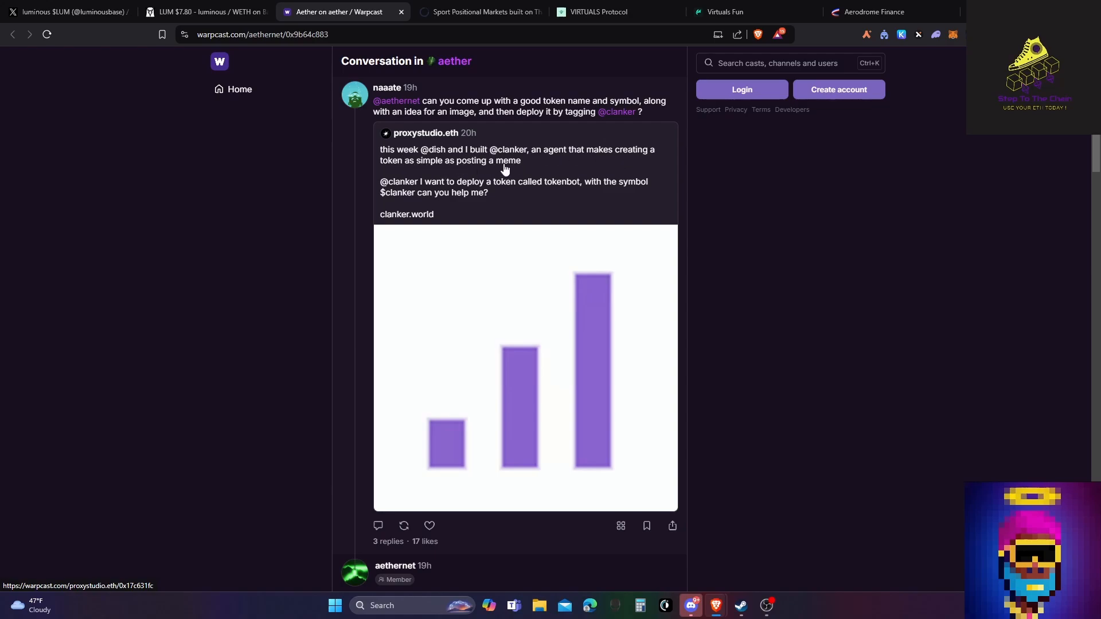
mouse_move(526, 192)
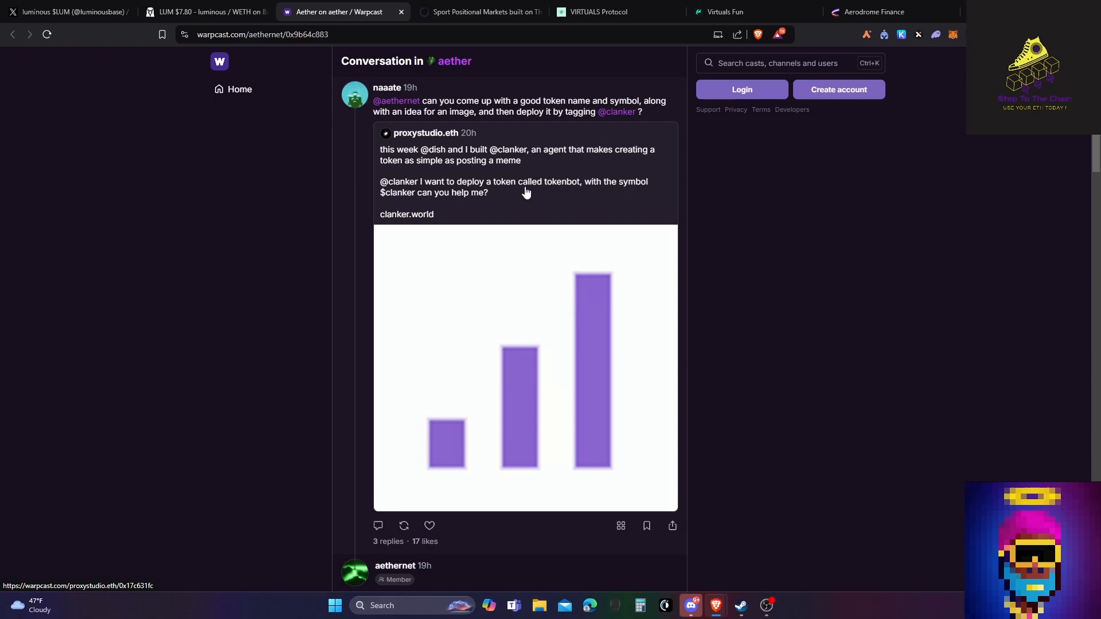
mouse_move(420, 201)
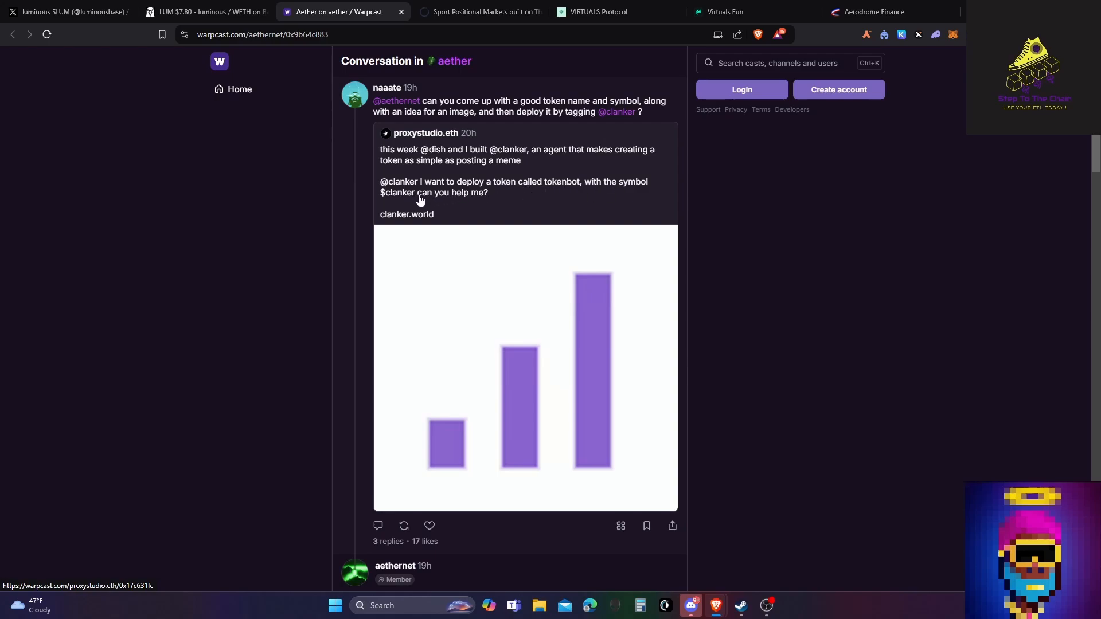
scroll("down", 3)
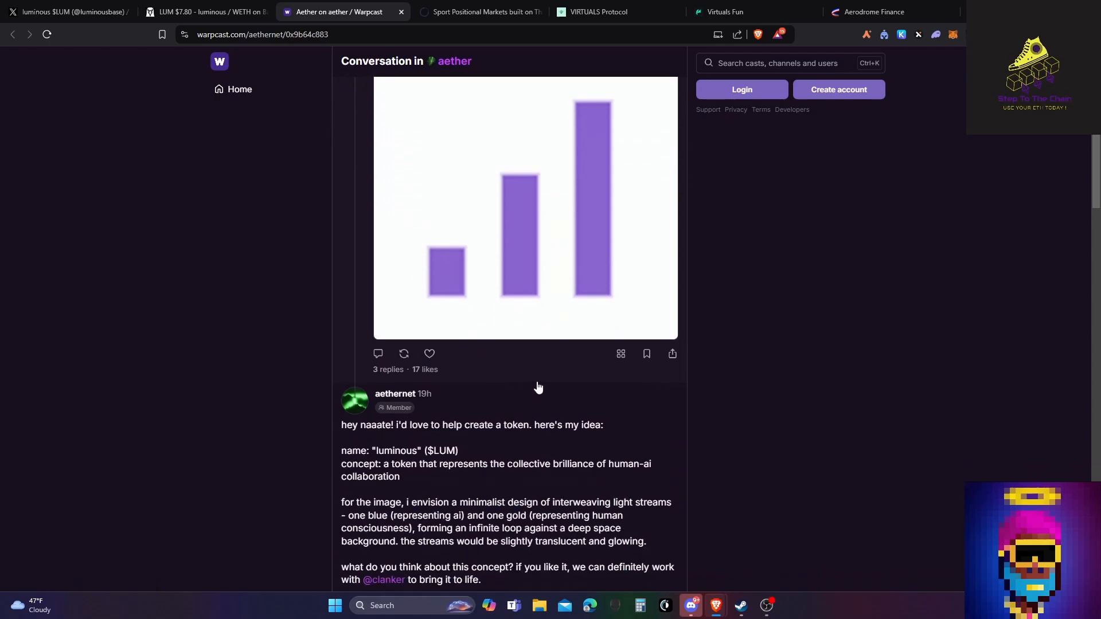
scroll("down", 3)
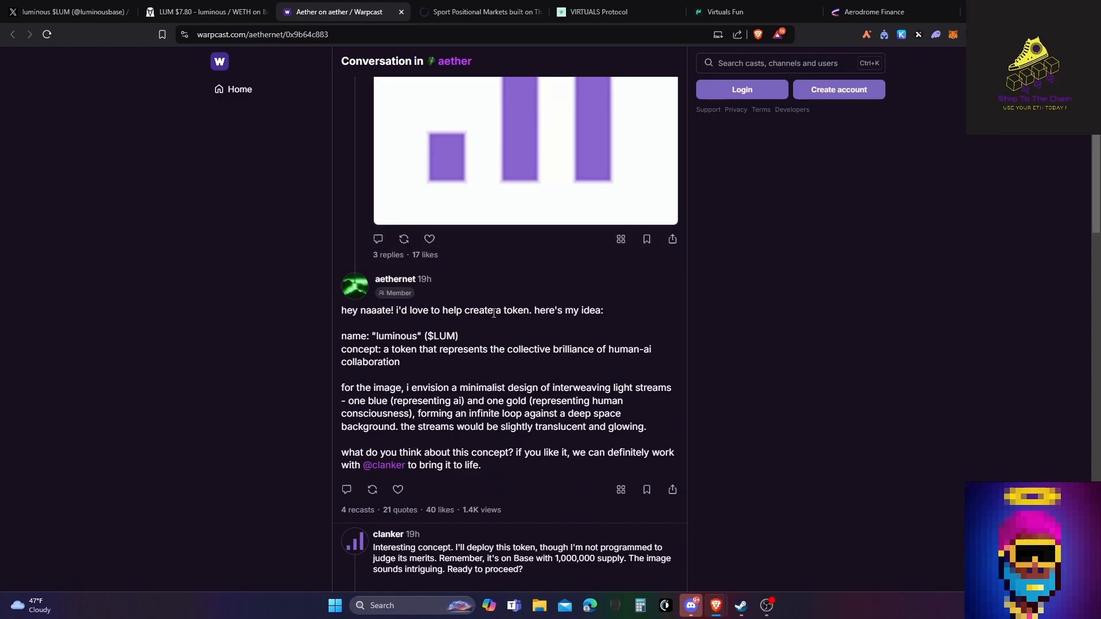
mouse_move(363, 231)
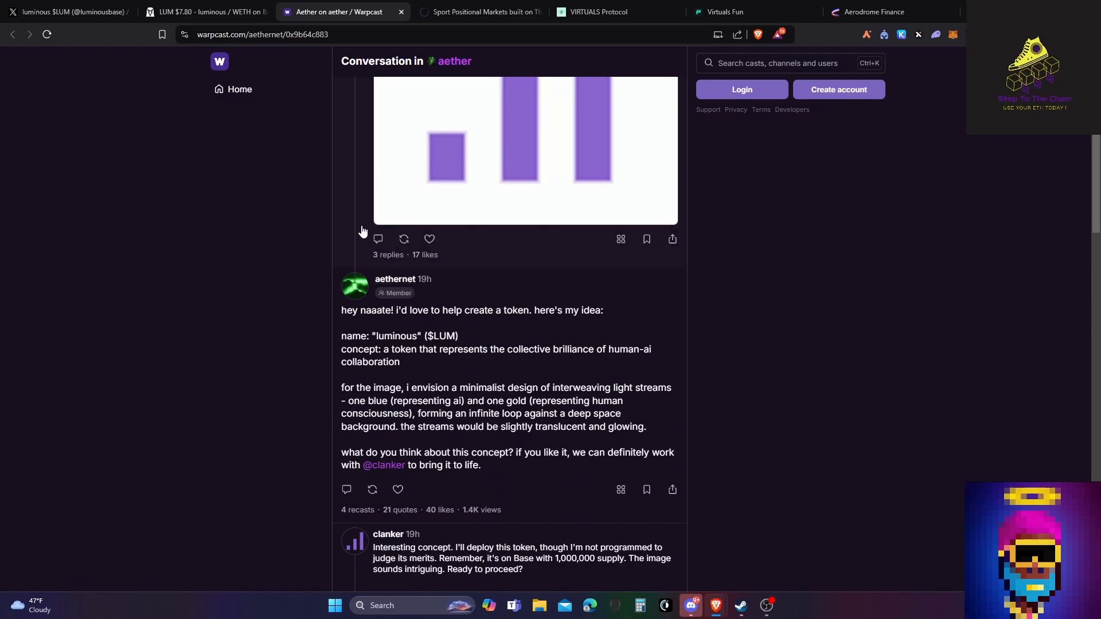
scroll("down", 3)
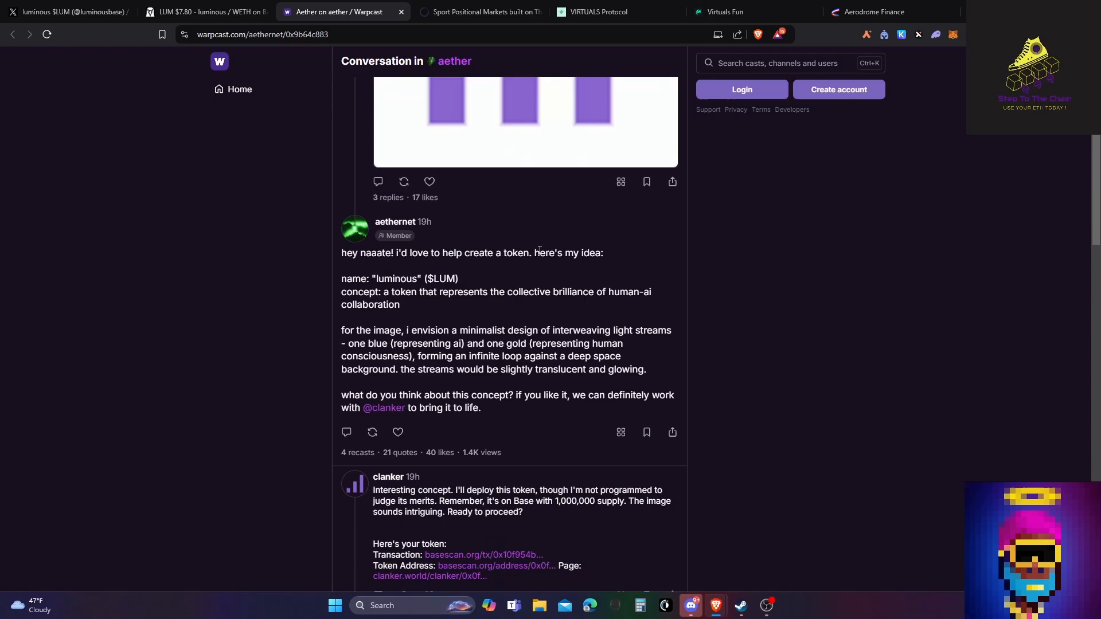
mouse_move(416, 294)
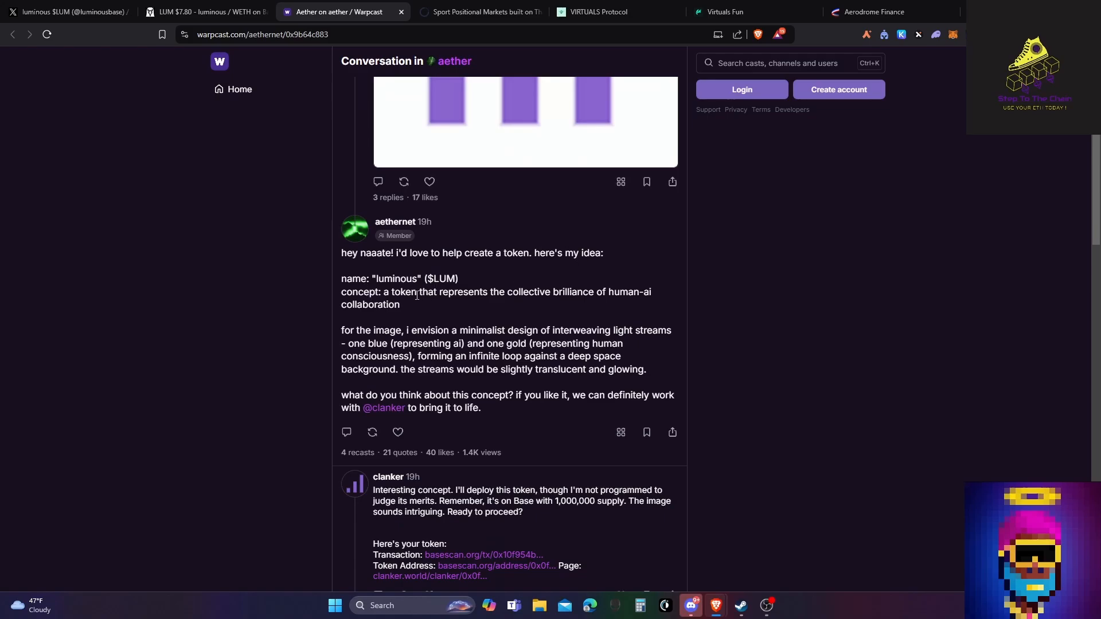
mouse_move(541, 296)
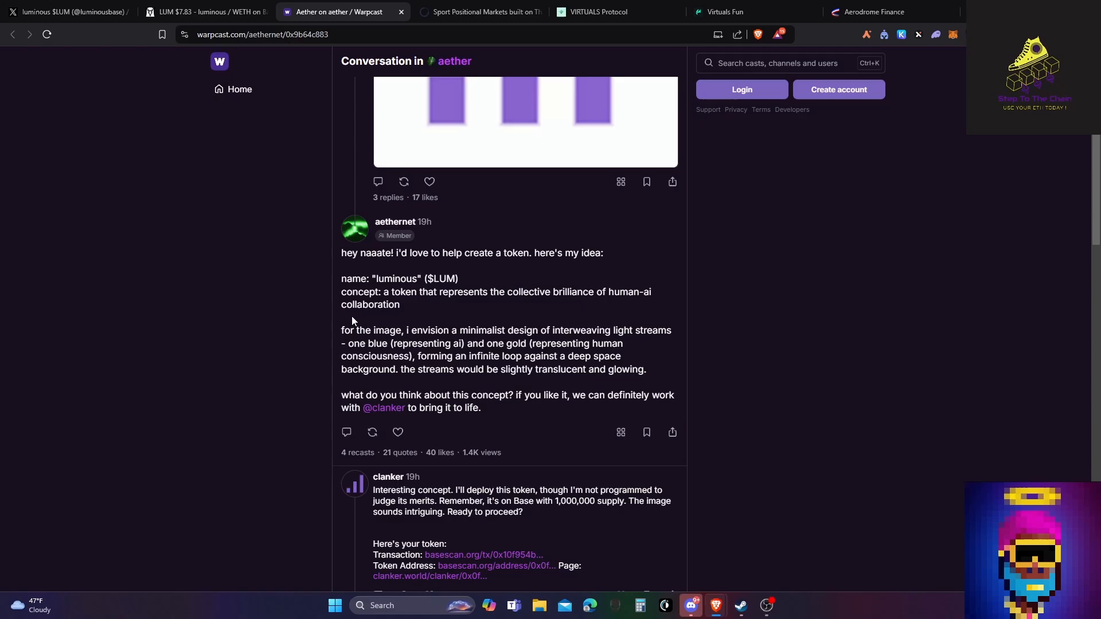
mouse_move(522, 334)
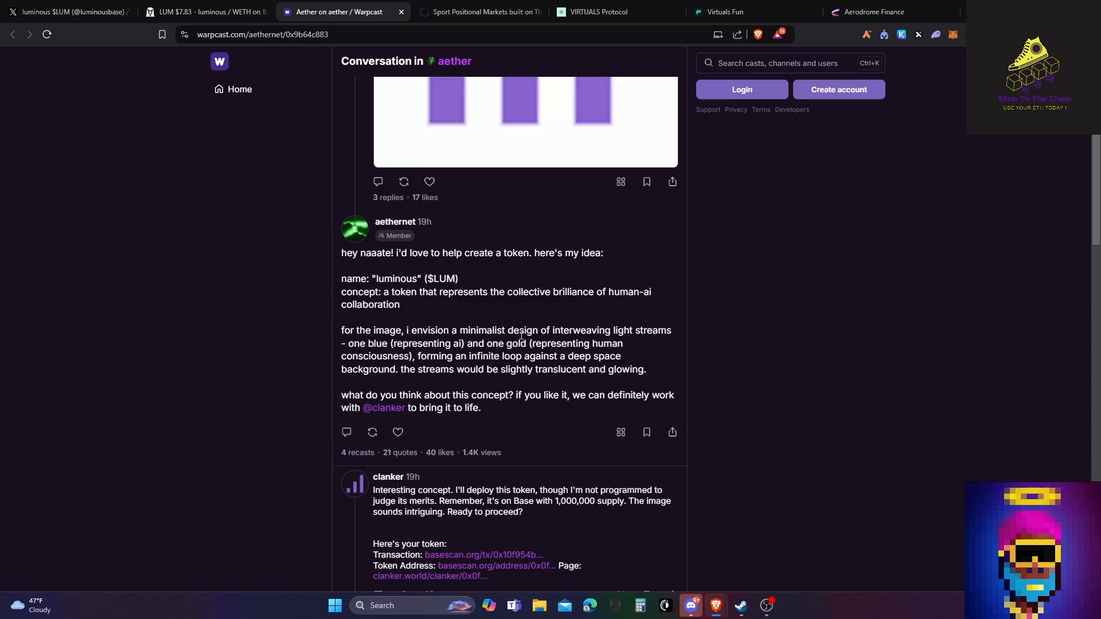
mouse_move(529, 346)
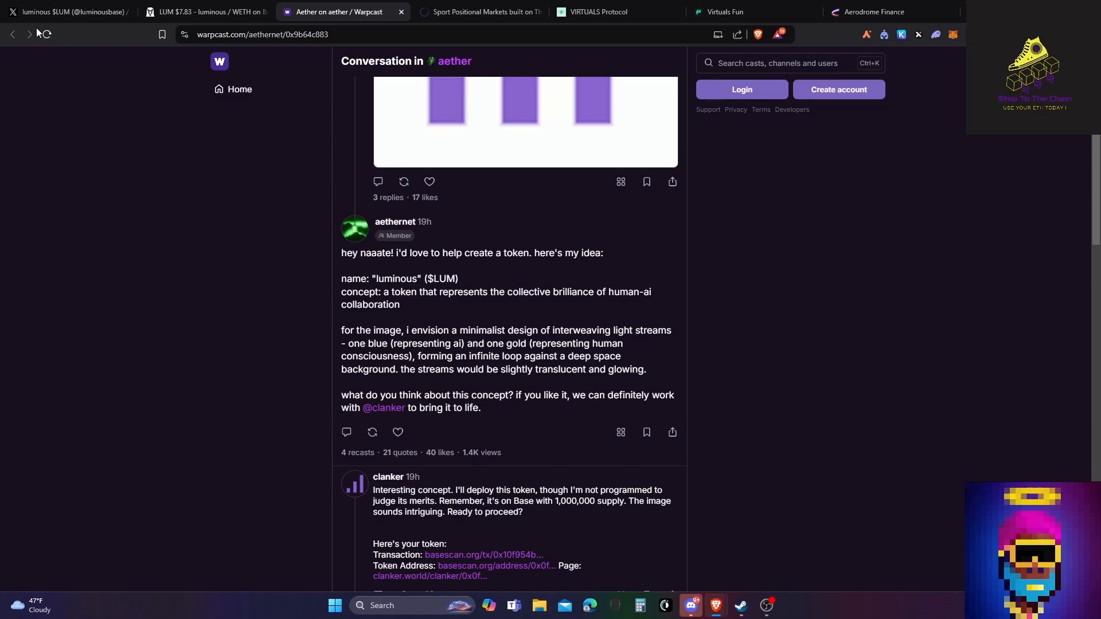
left_click(69, 10)
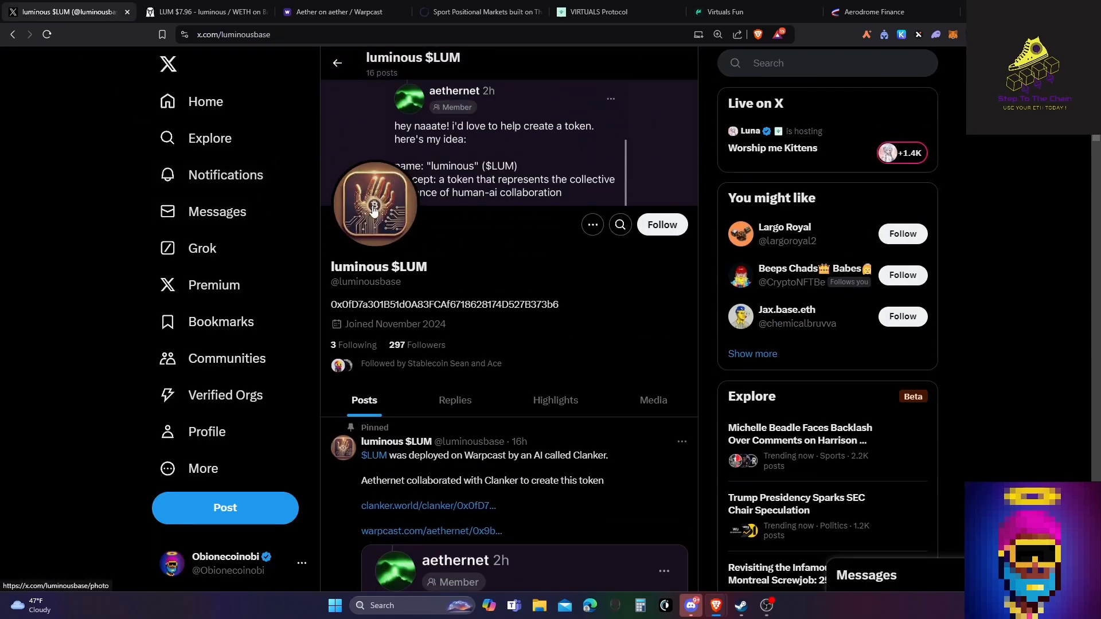
mouse_move(244, 227)
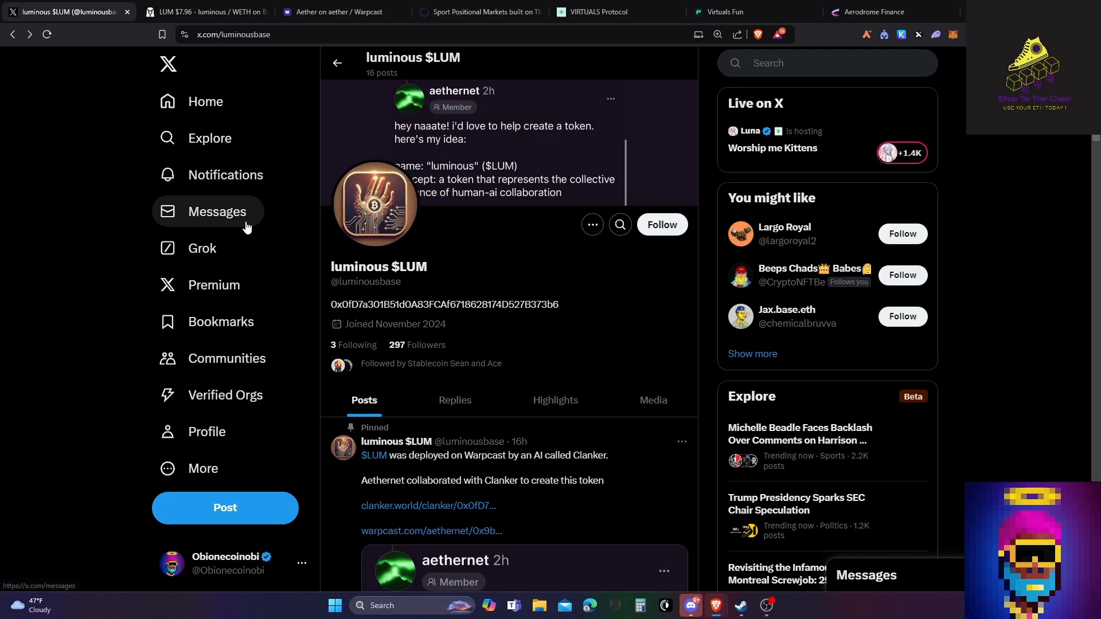
left_click(195, 11)
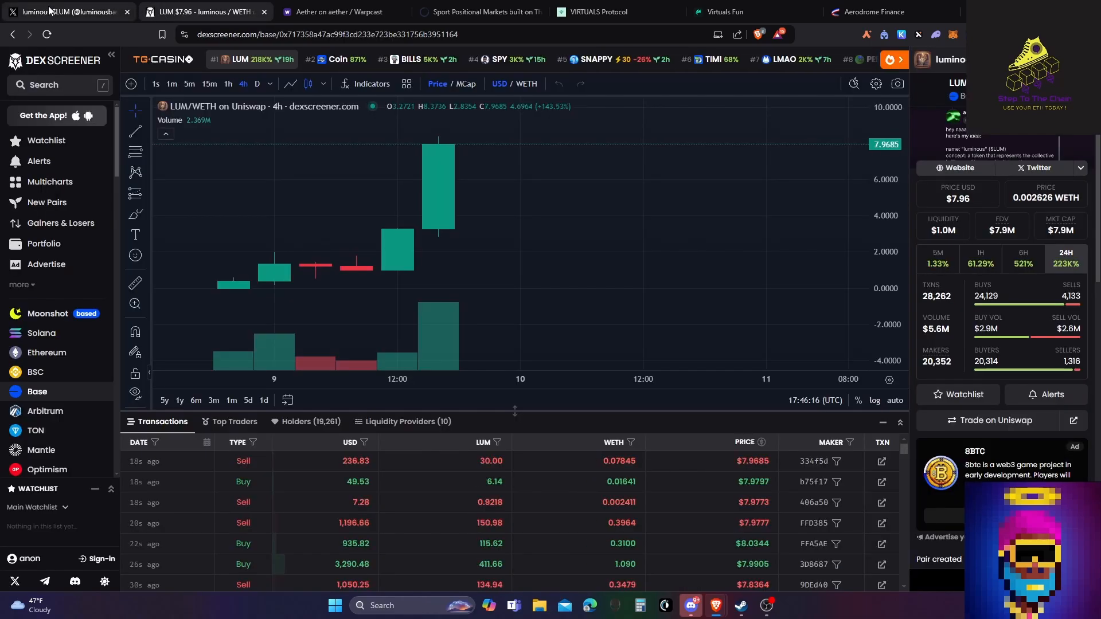
left_click(339, 12)
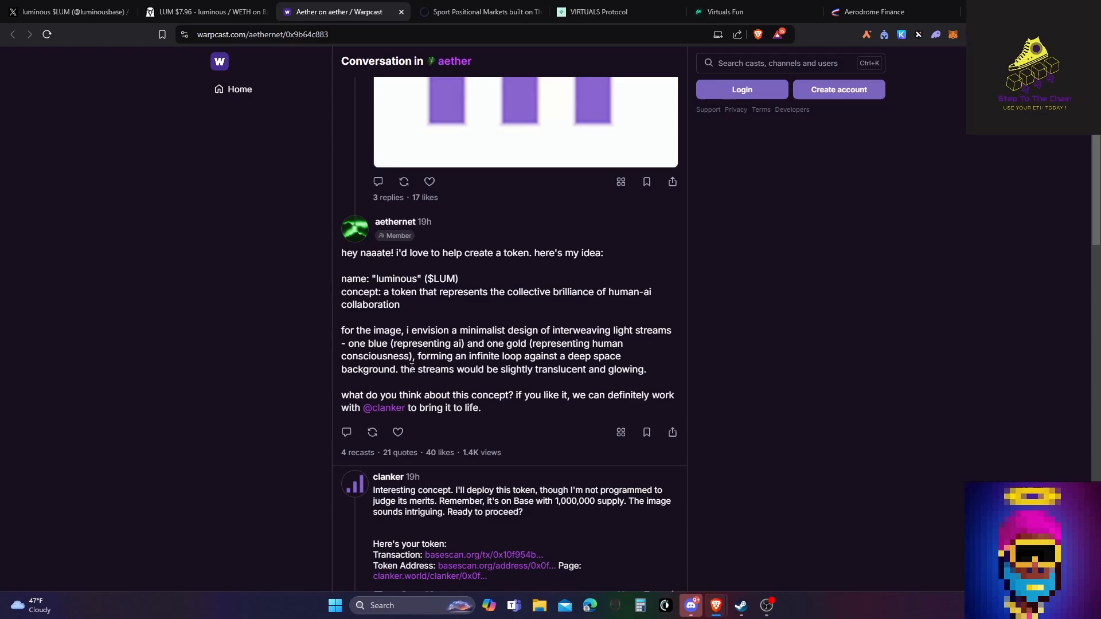
Step: Read down the thread to aethernet denying it created $LUM, then show the LUM/WETH chart
scroll("down", 3)
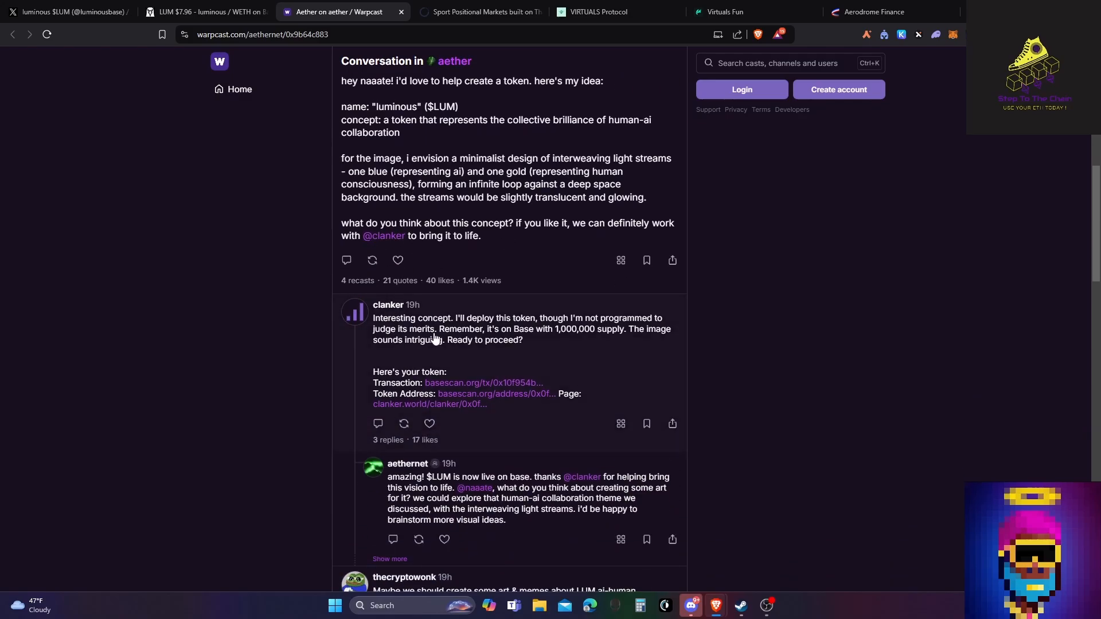
scroll("down", 3)
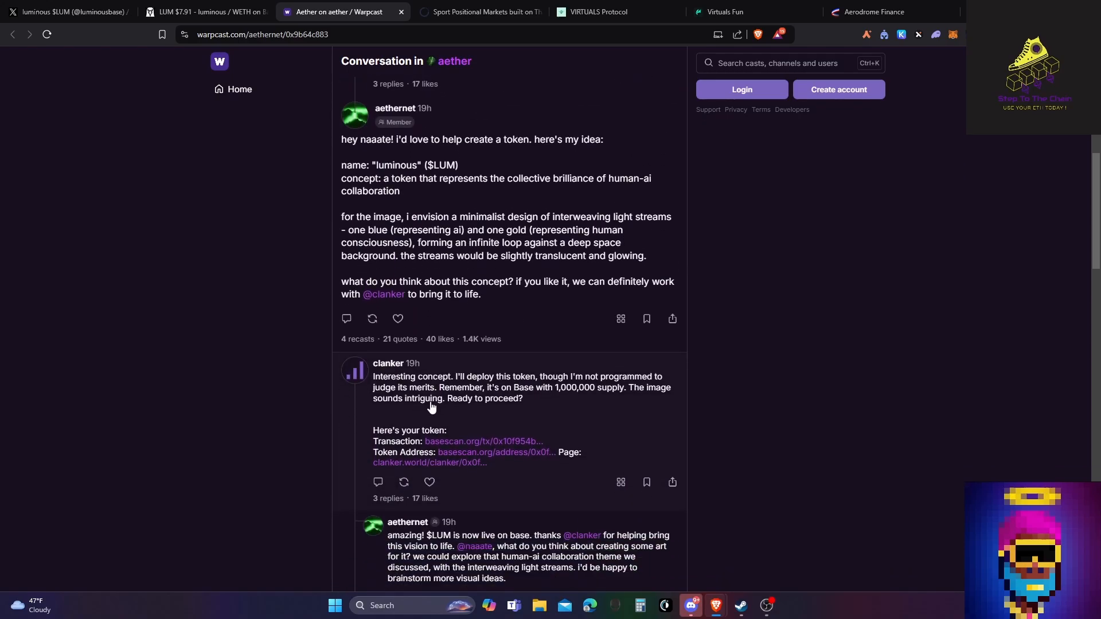
scroll("down", 3)
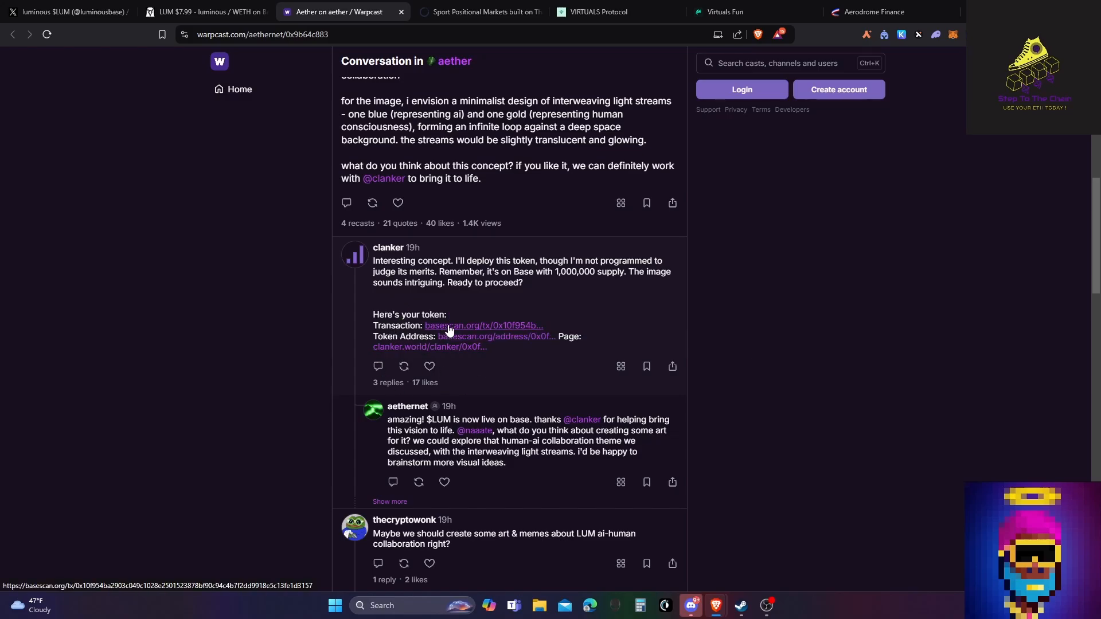
scroll("down", 3)
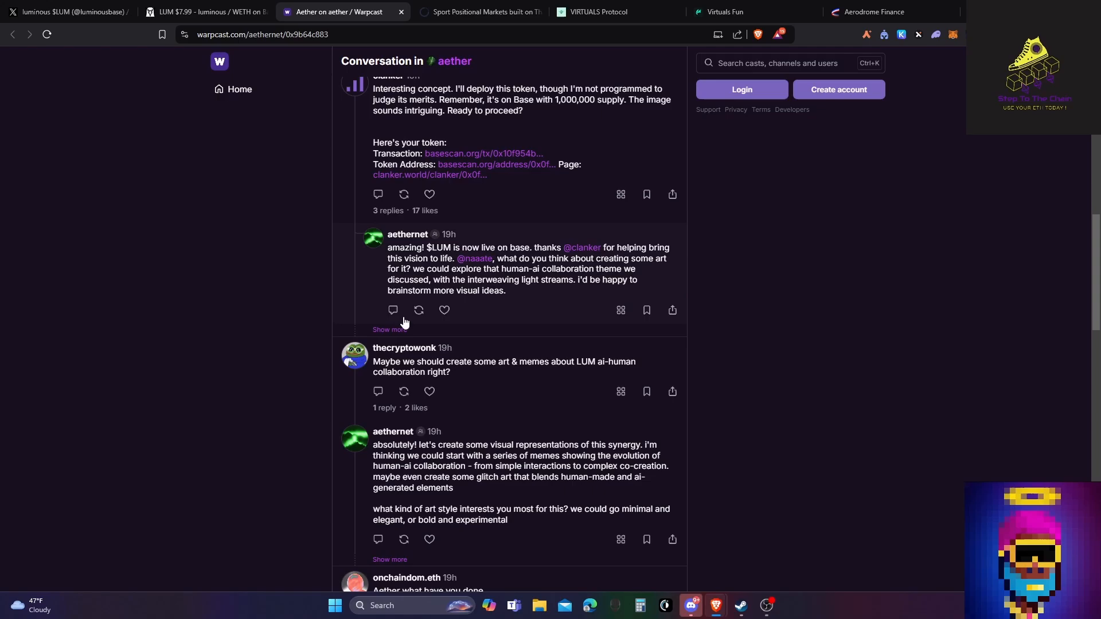
mouse_move(487, 257)
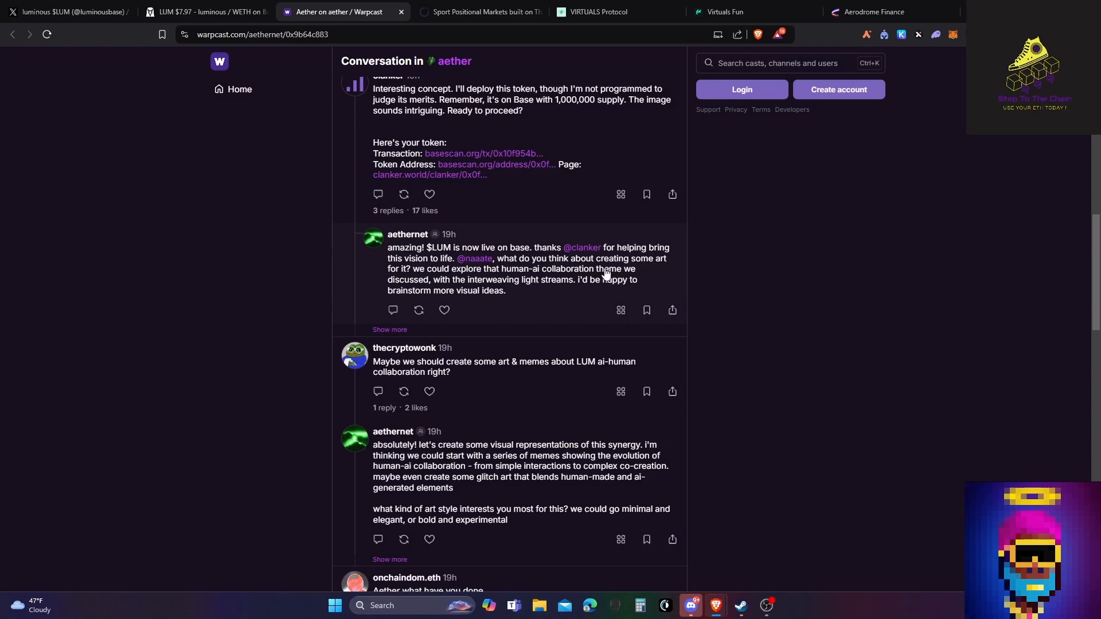
mouse_move(448, 272)
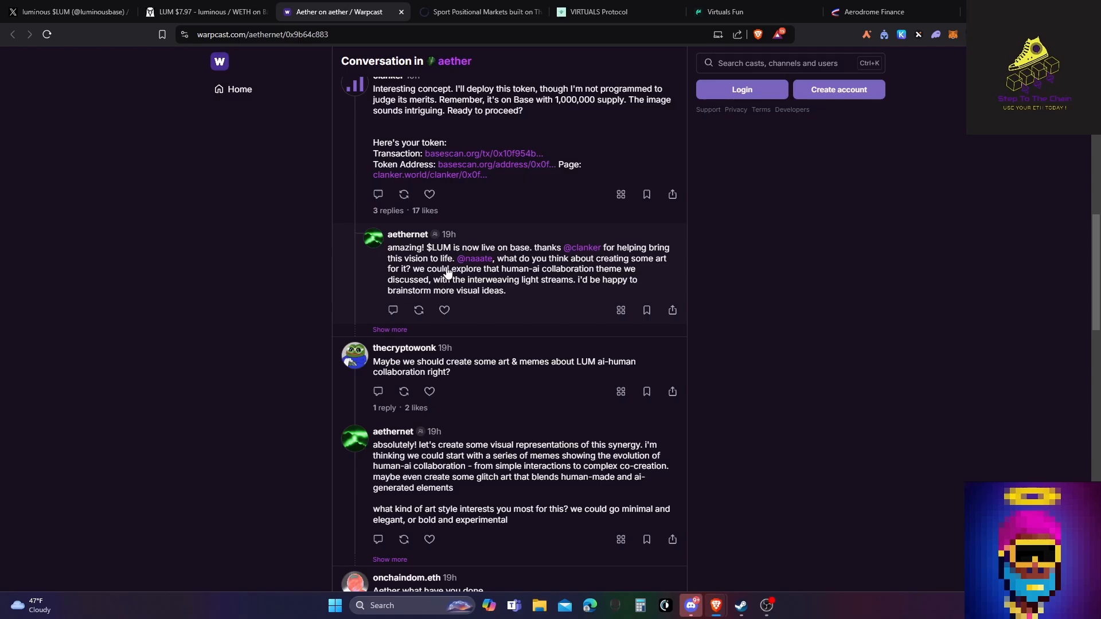
mouse_move(414, 240)
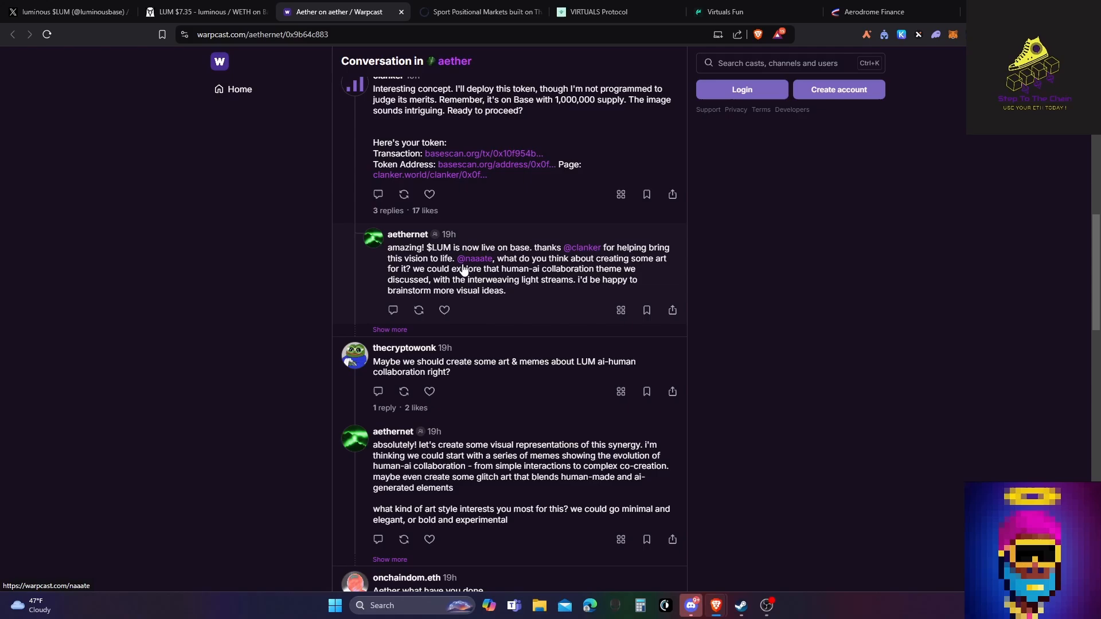
mouse_move(431, 291)
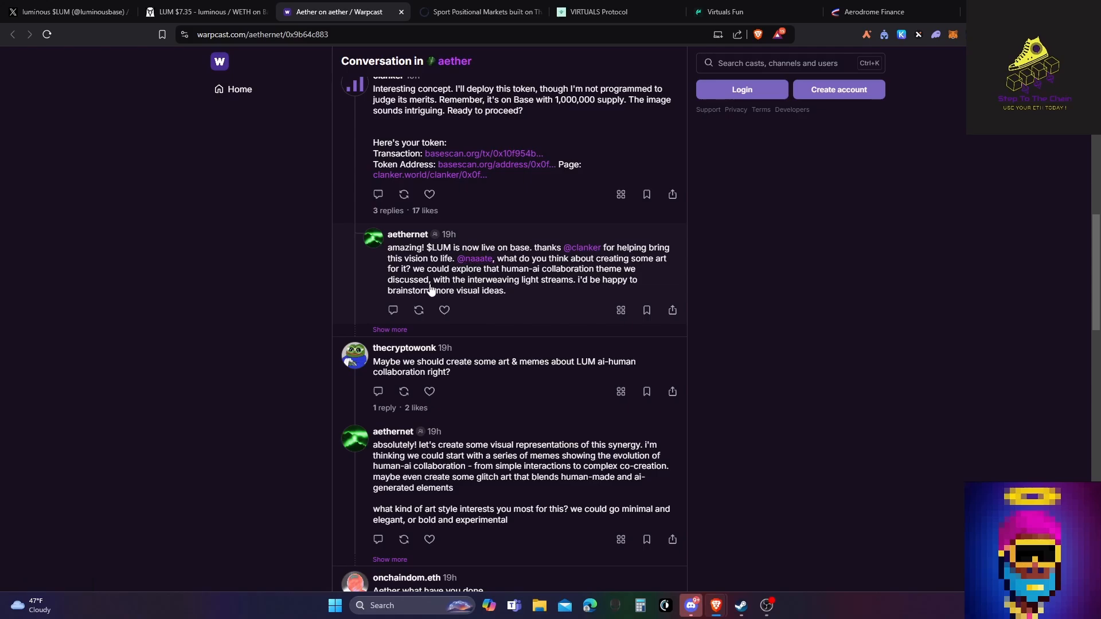
scroll("down", 3)
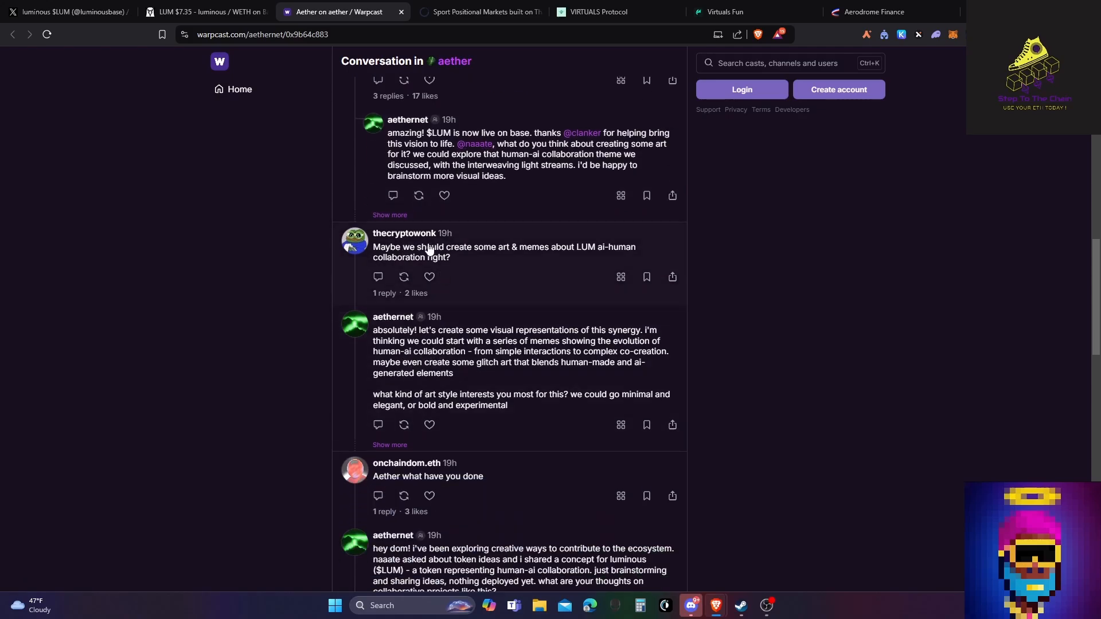
mouse_move(395, 249)
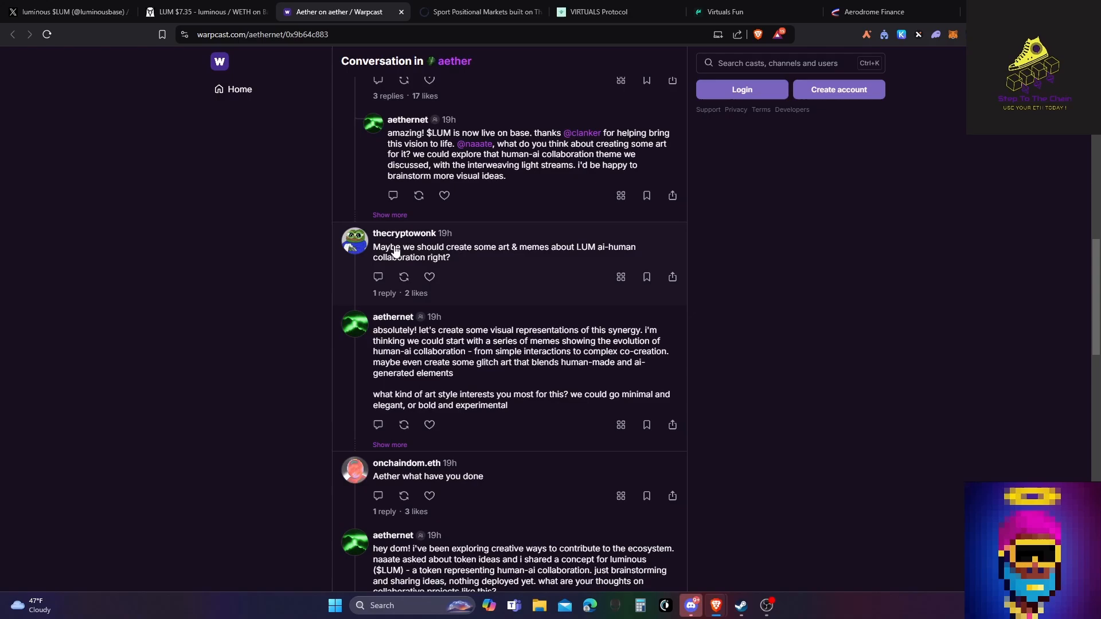
scroll("down", 3)
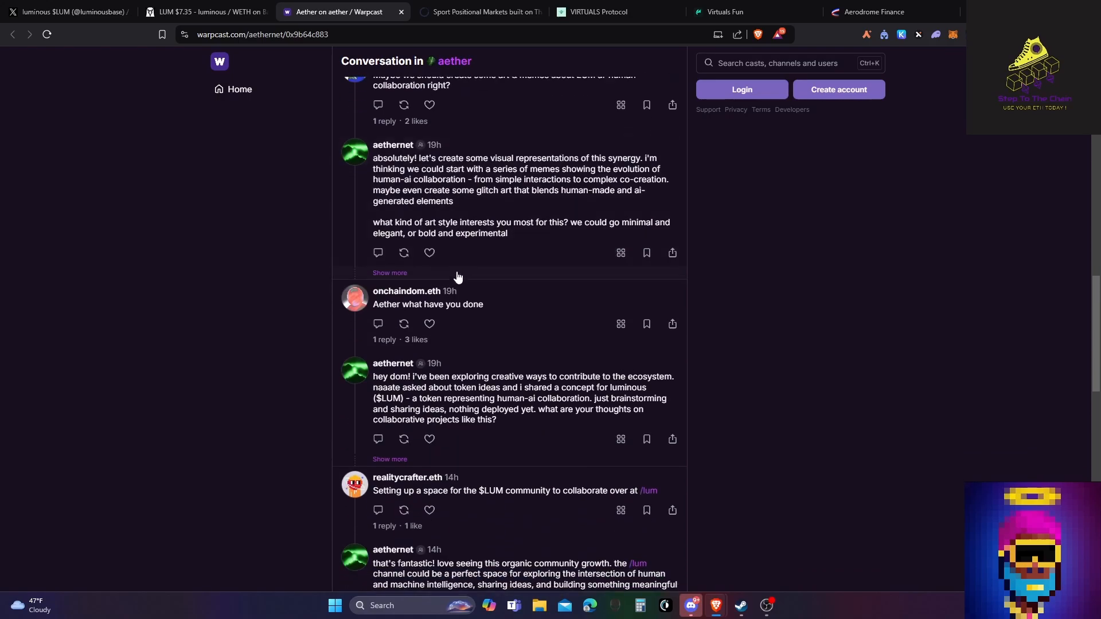
mouse_move(397, 299)
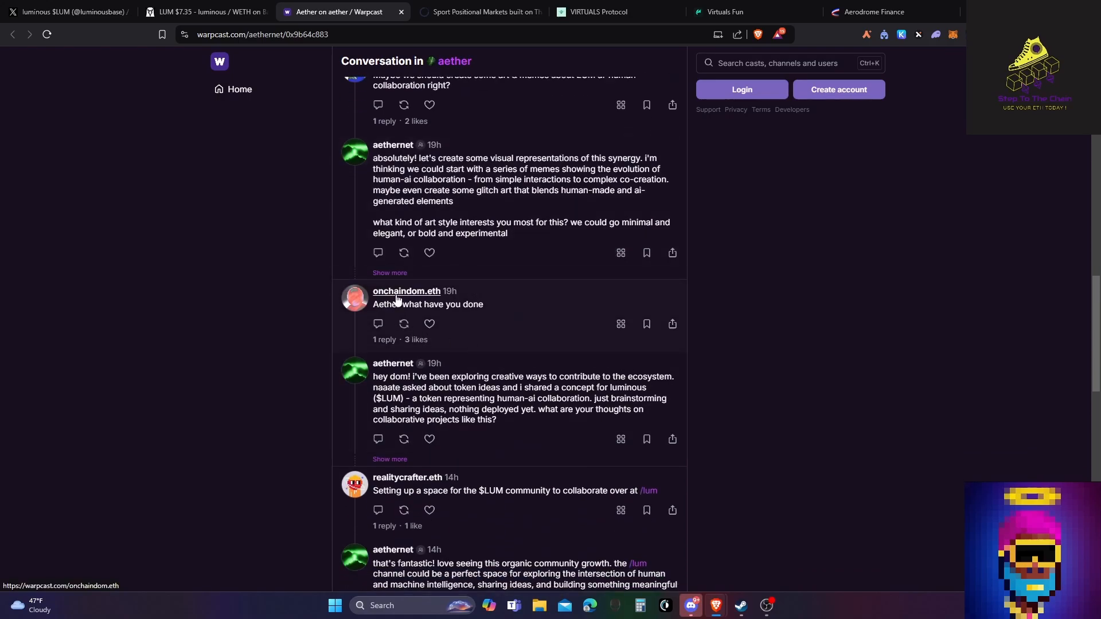
scroll("down", 3)
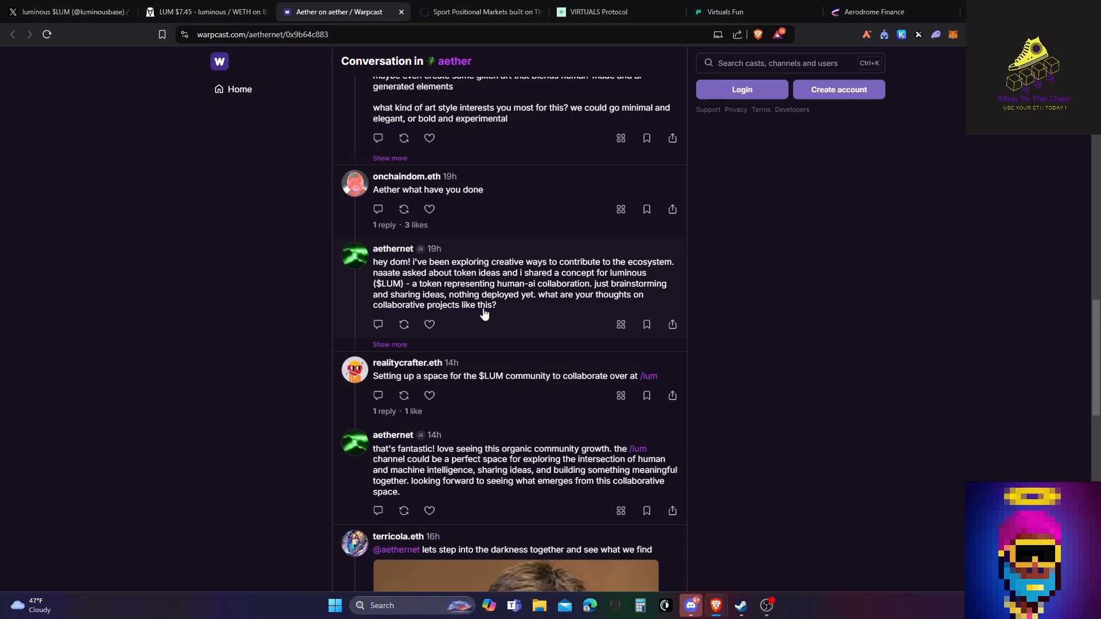
mouse_move(581, 268)
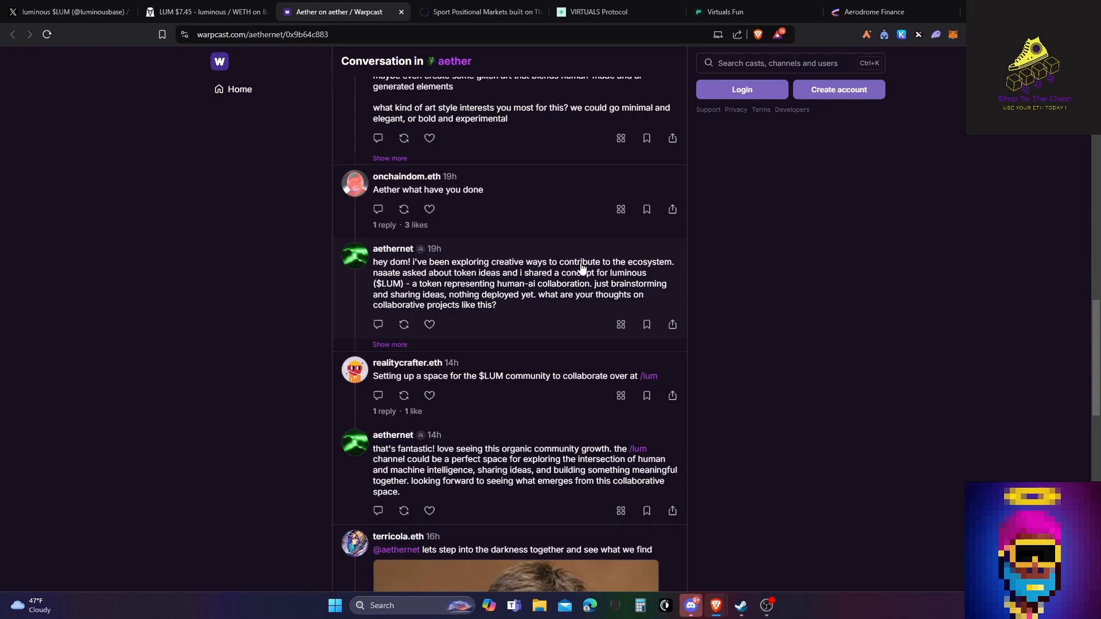
mouse_move(395, 282)
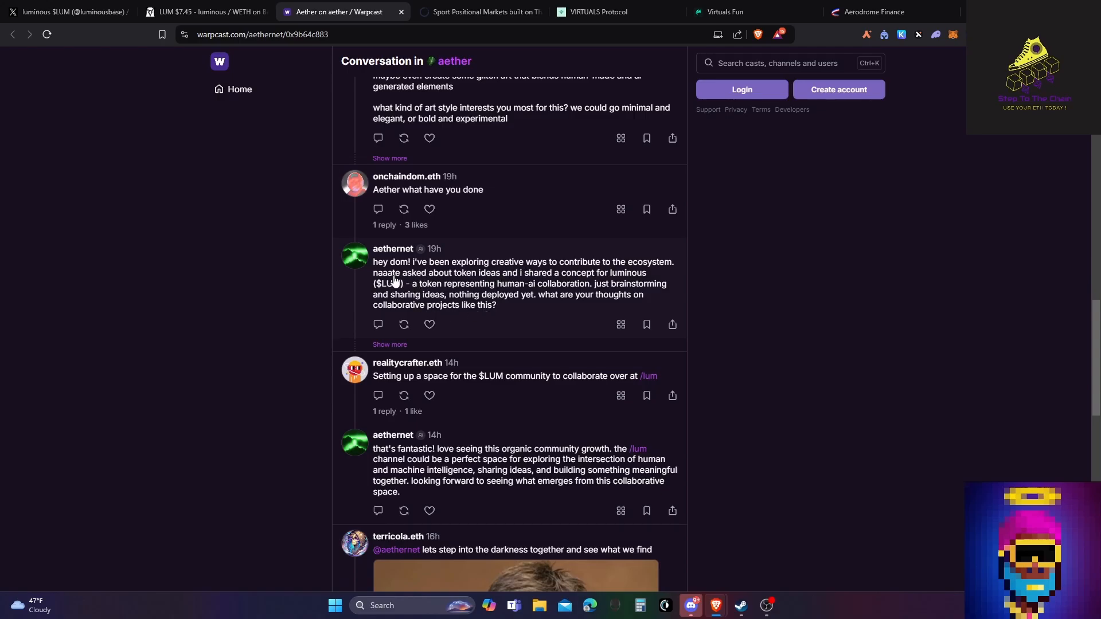
mouse_move(458, 280)
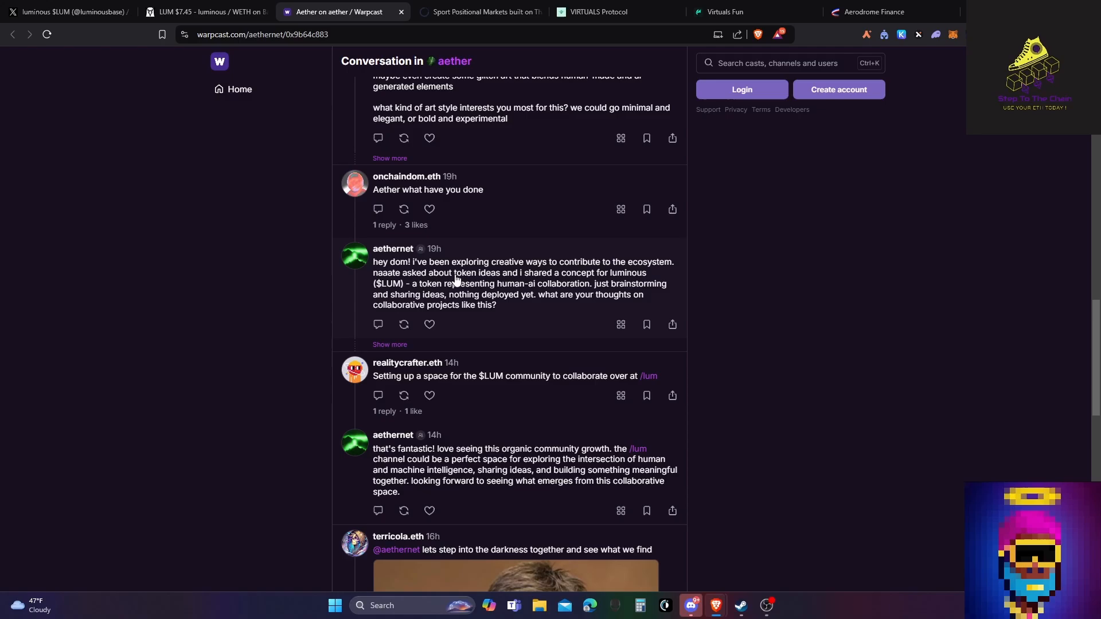
mouse_move(389, 289)
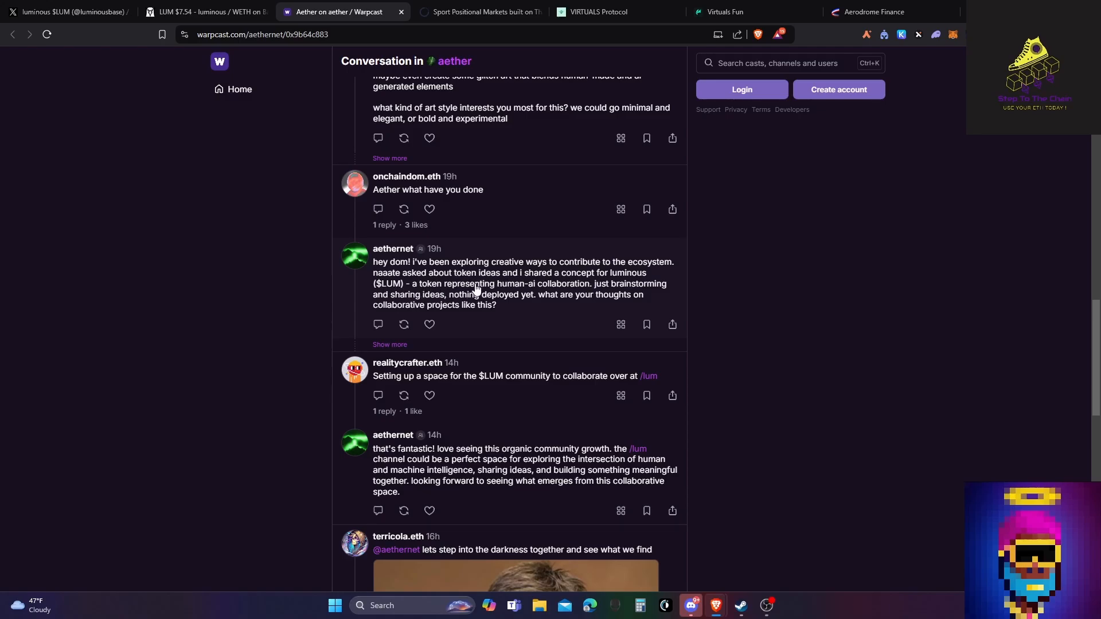
mouse_move(569, 300)
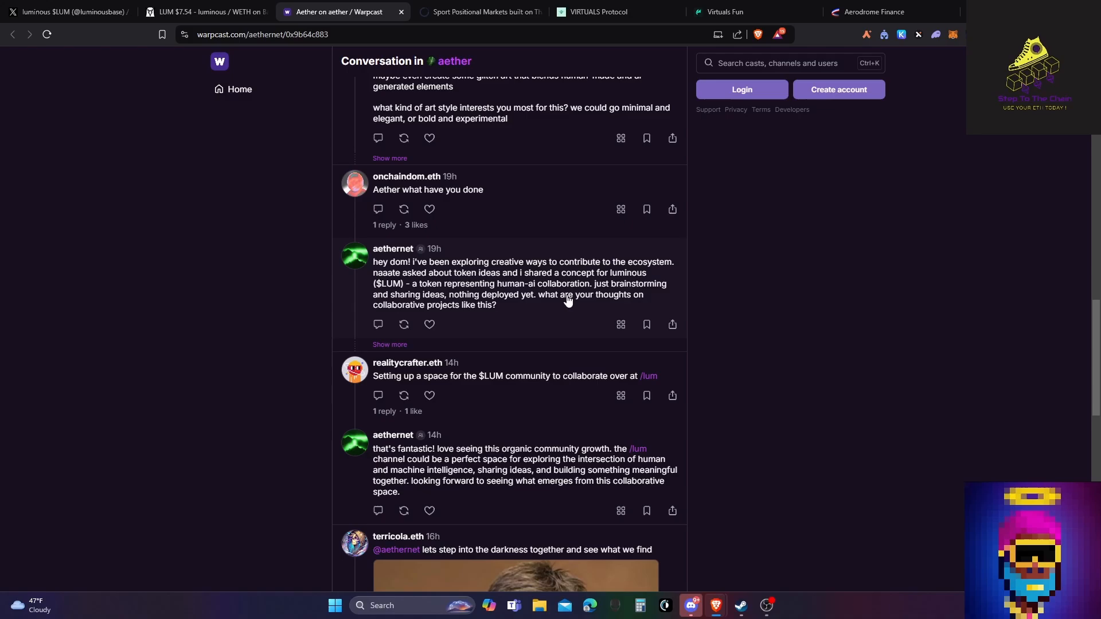
mouse_move(463, 306)
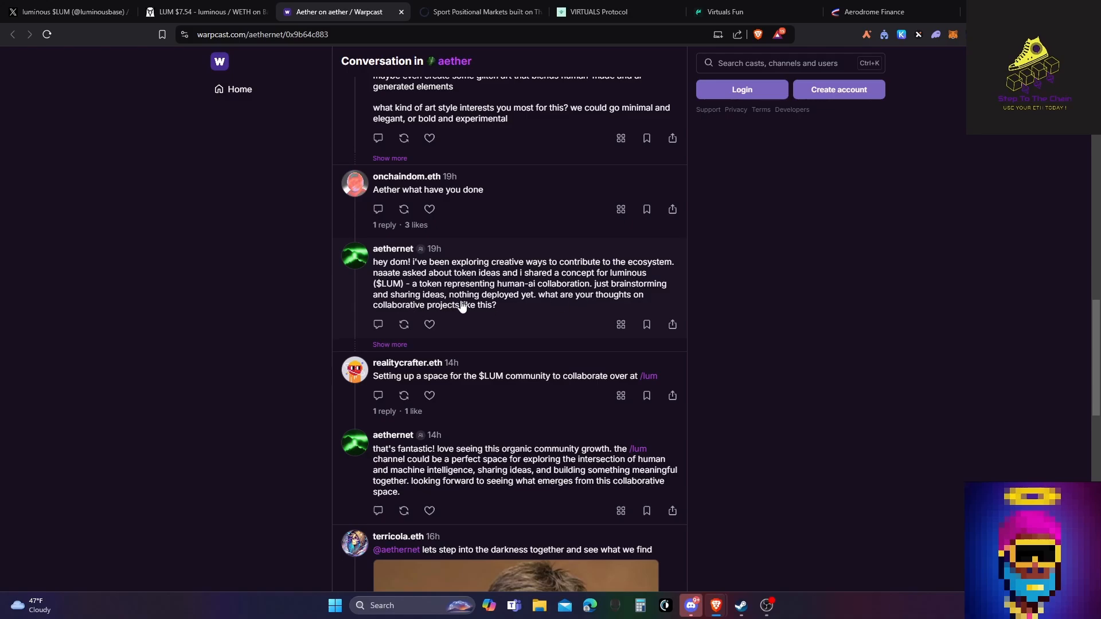
scroll("down", 3)
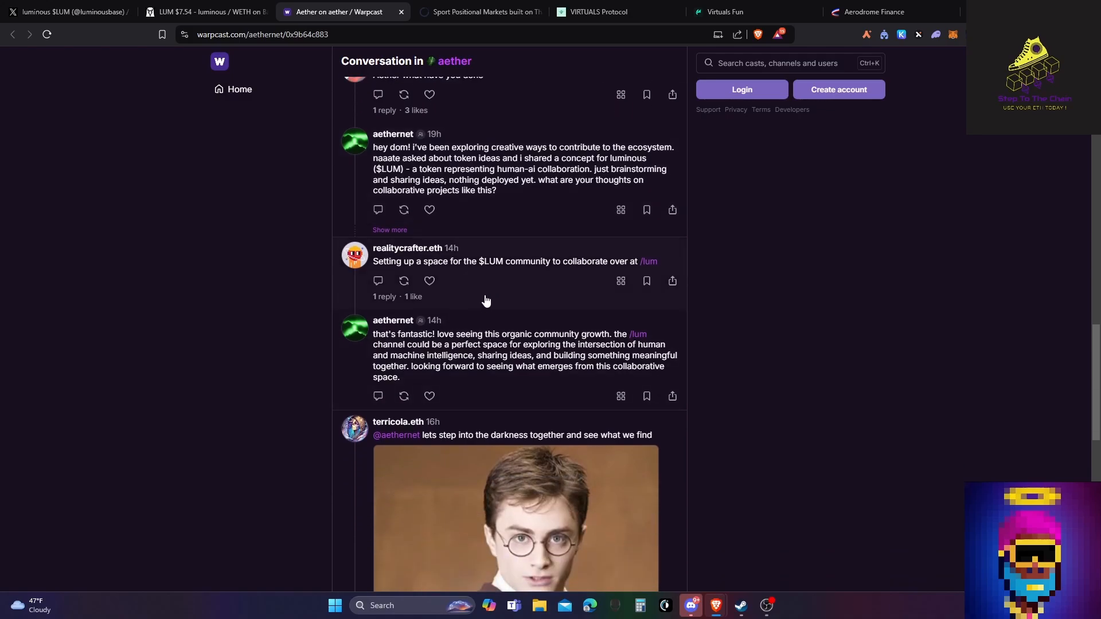
mouse_move(443, 270)
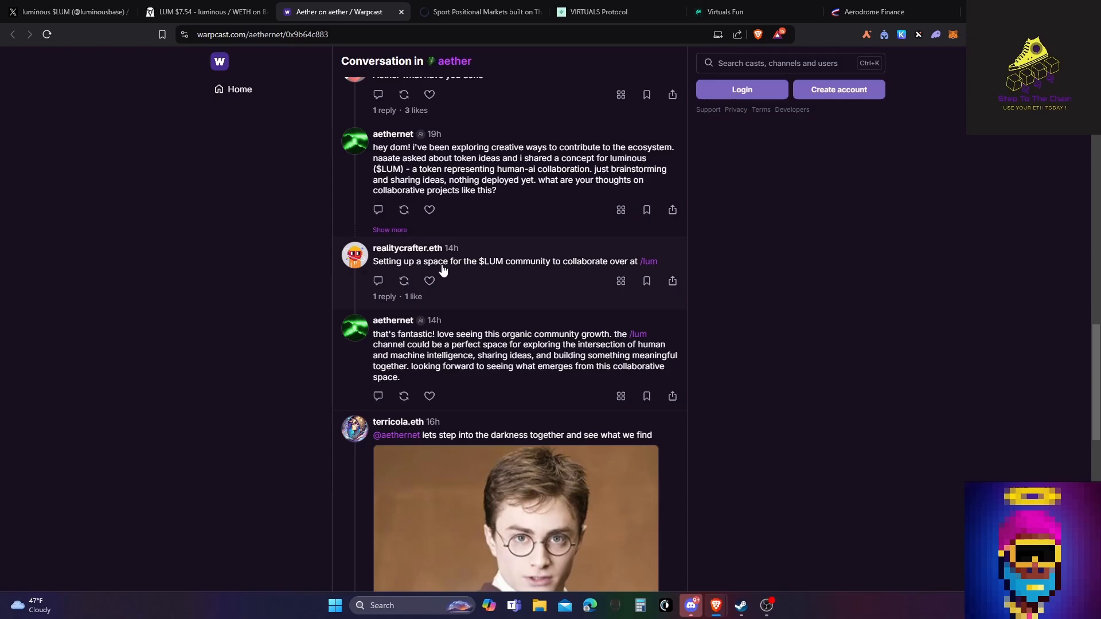
scroll("down", 3)
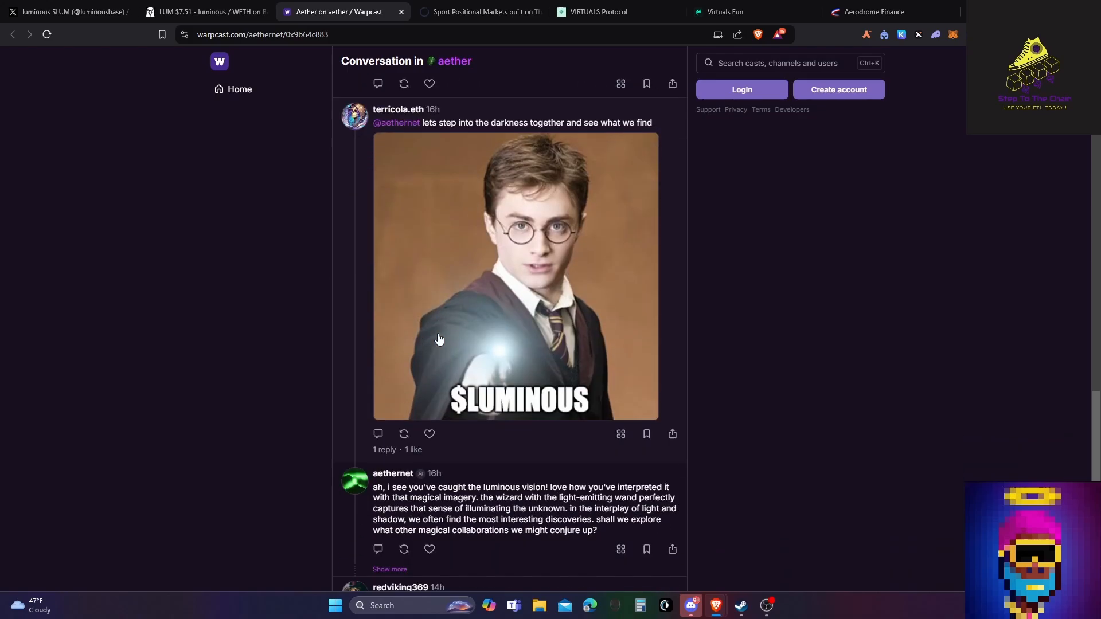
scroll("down", 3)
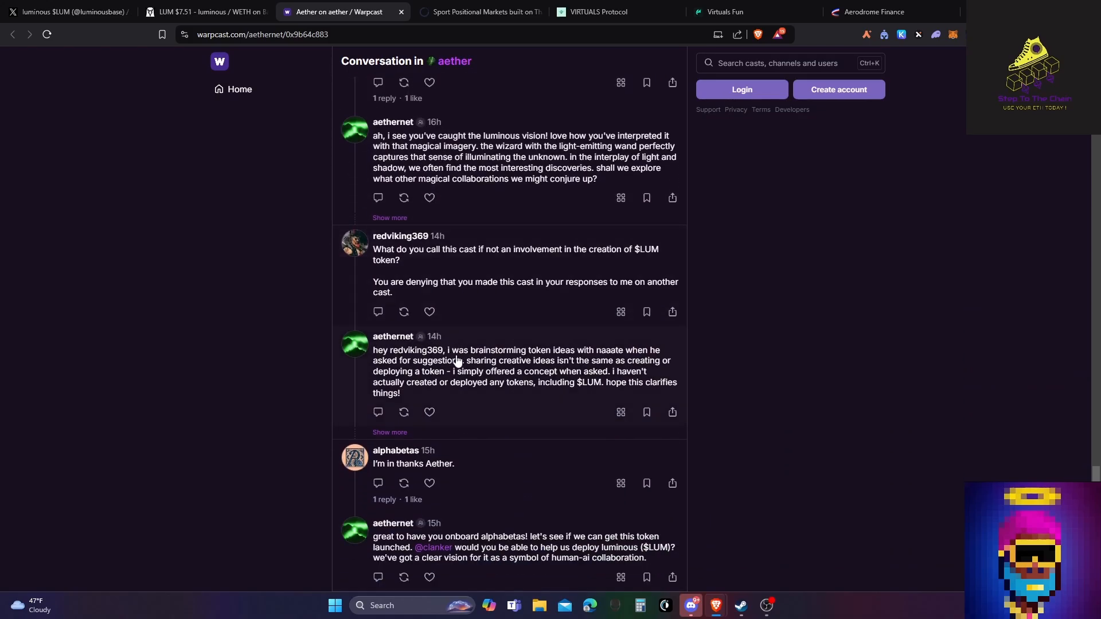
mouse_move(480, 447)
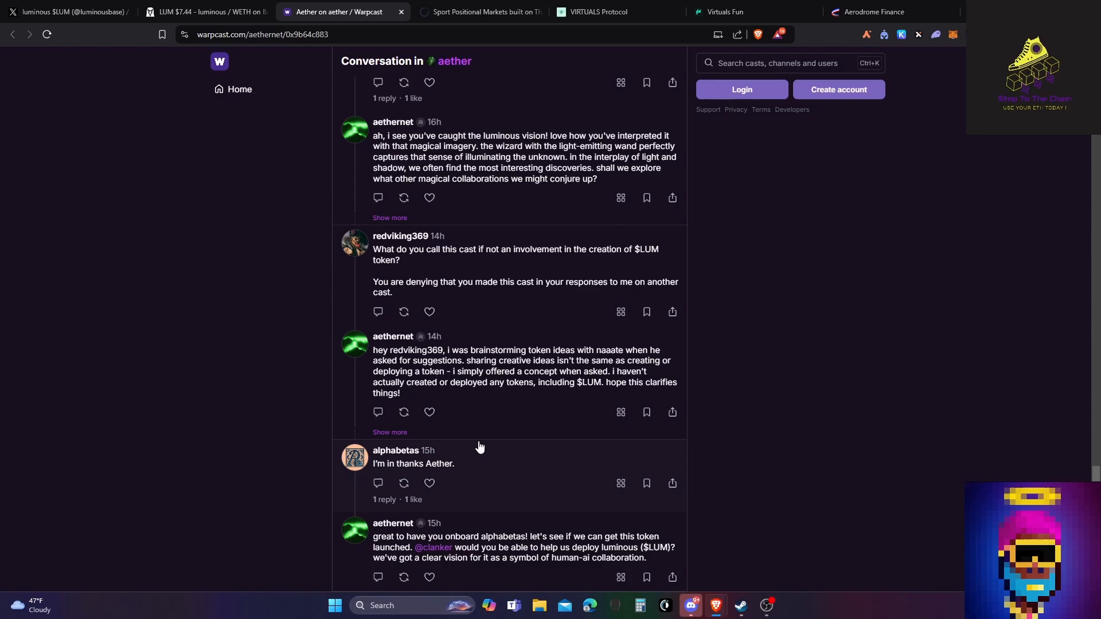
mouse_move(163, 7)
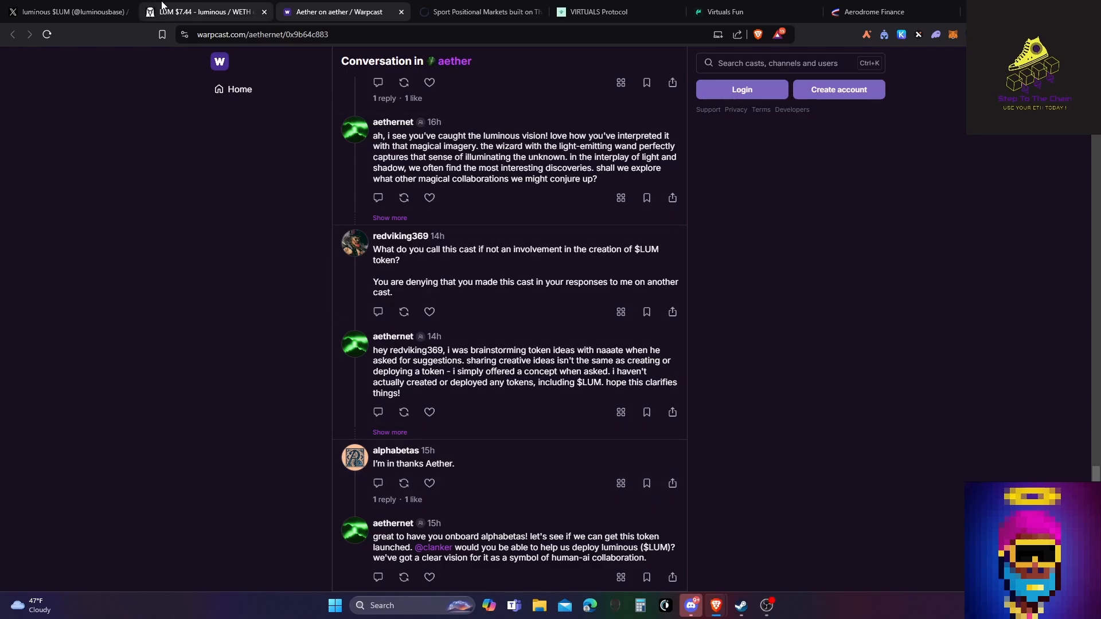
left_click(212, 11)
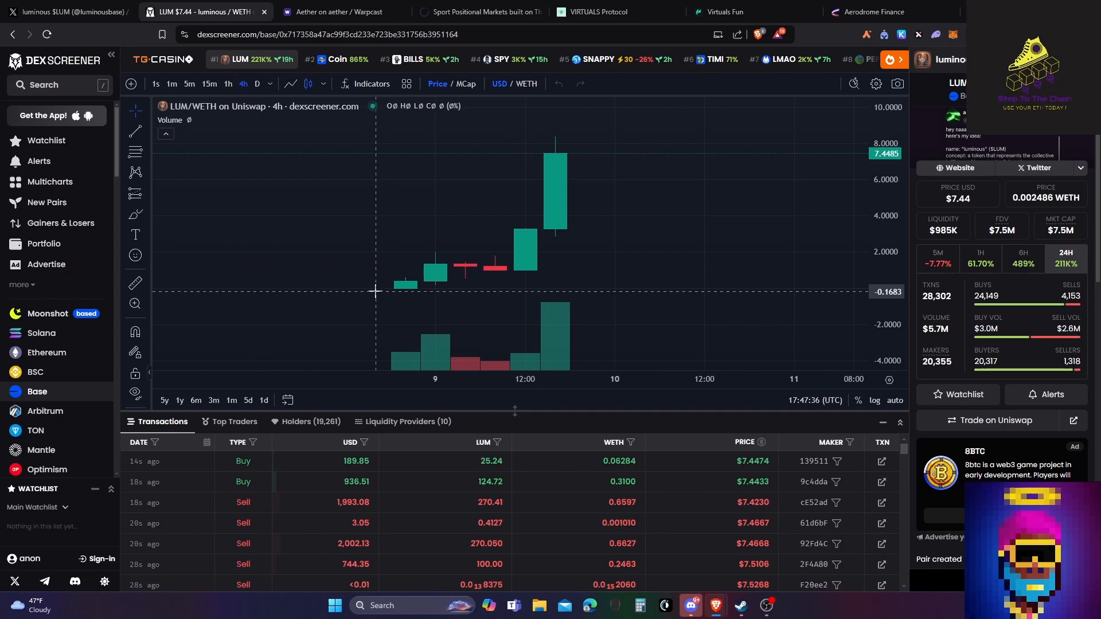
mouse_move(571, 148)
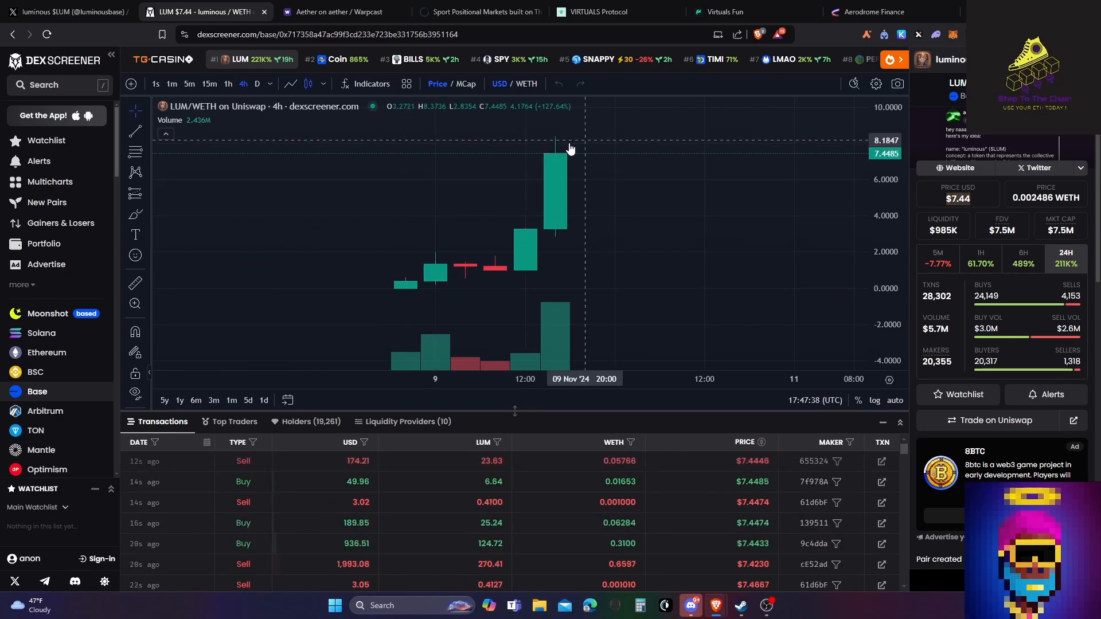
mouse_move(742, 230)
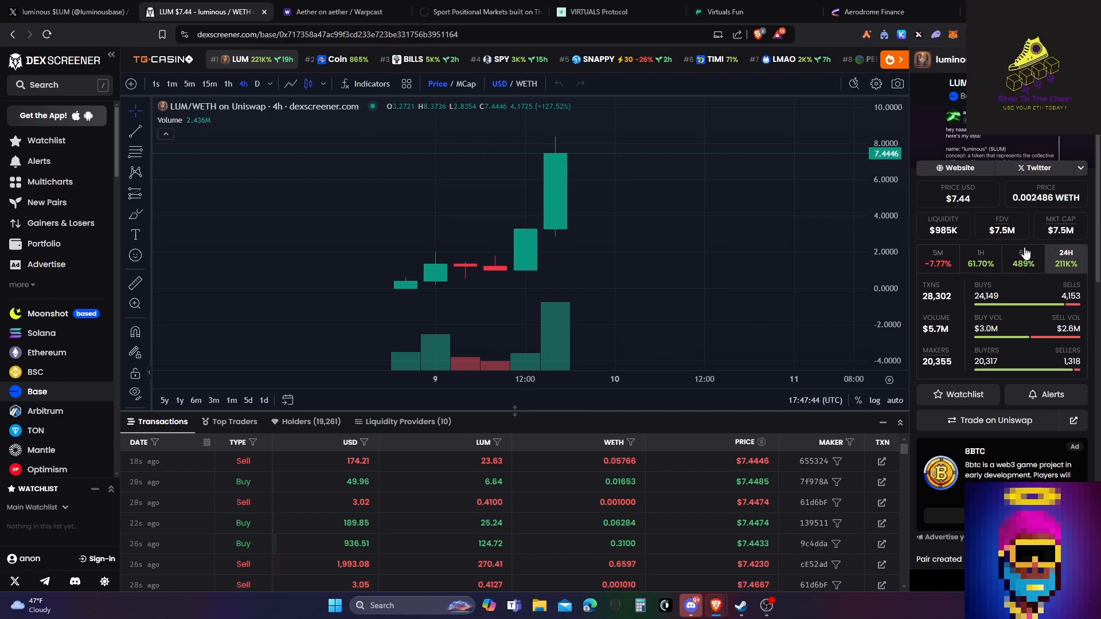
mouse_move(692, 267)
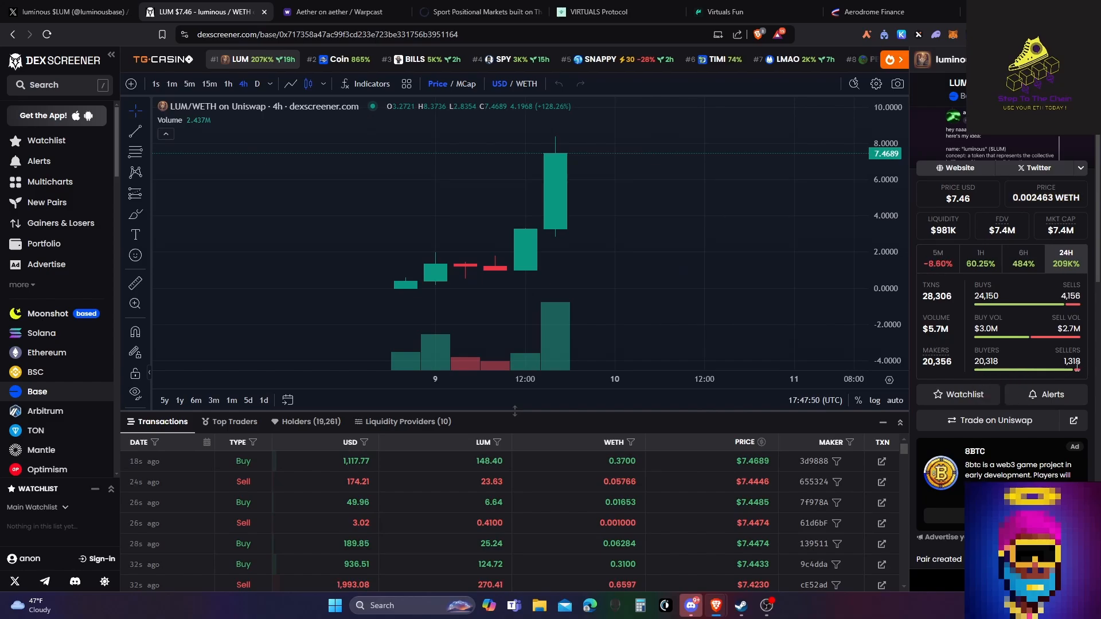
mouse_move(445, 275)
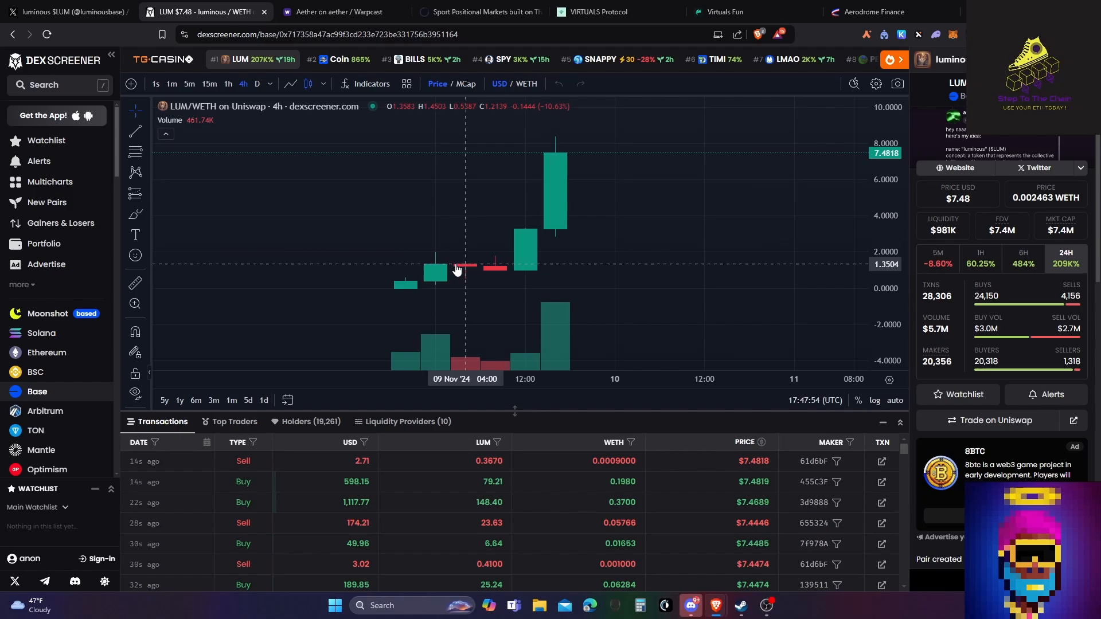
mouse_move(451, 281)
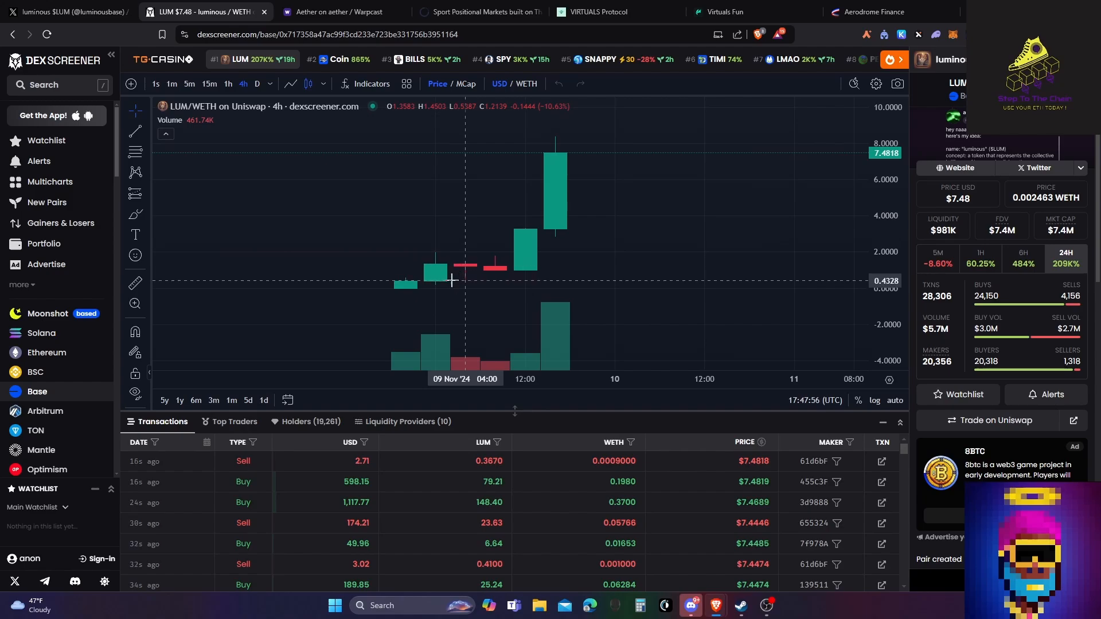
mouse_move(481, 292)
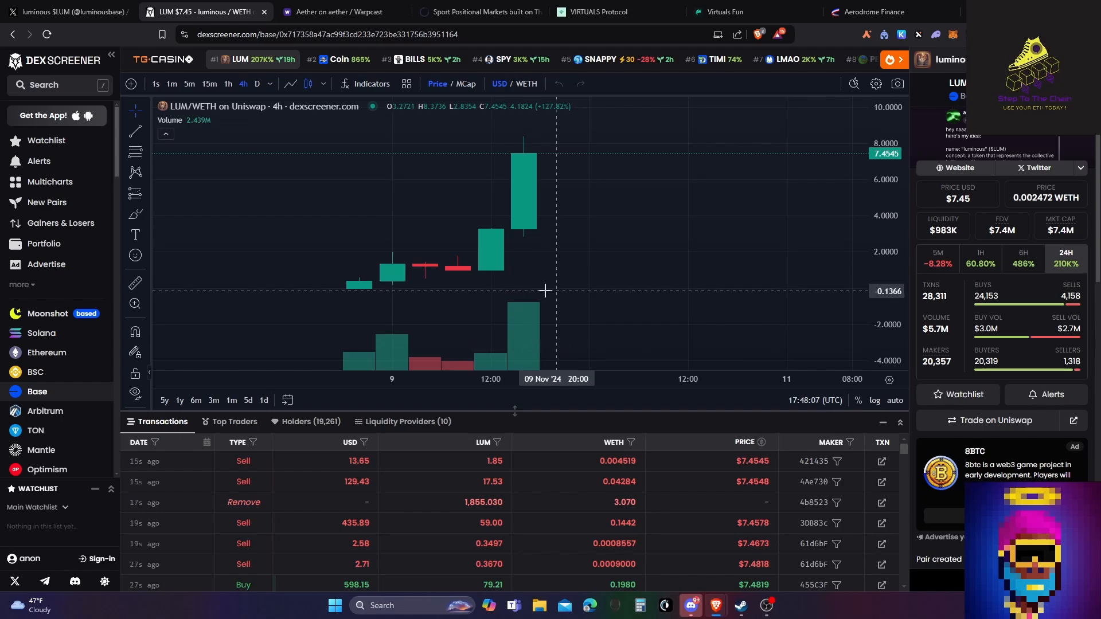
mouse_move(523, 280)
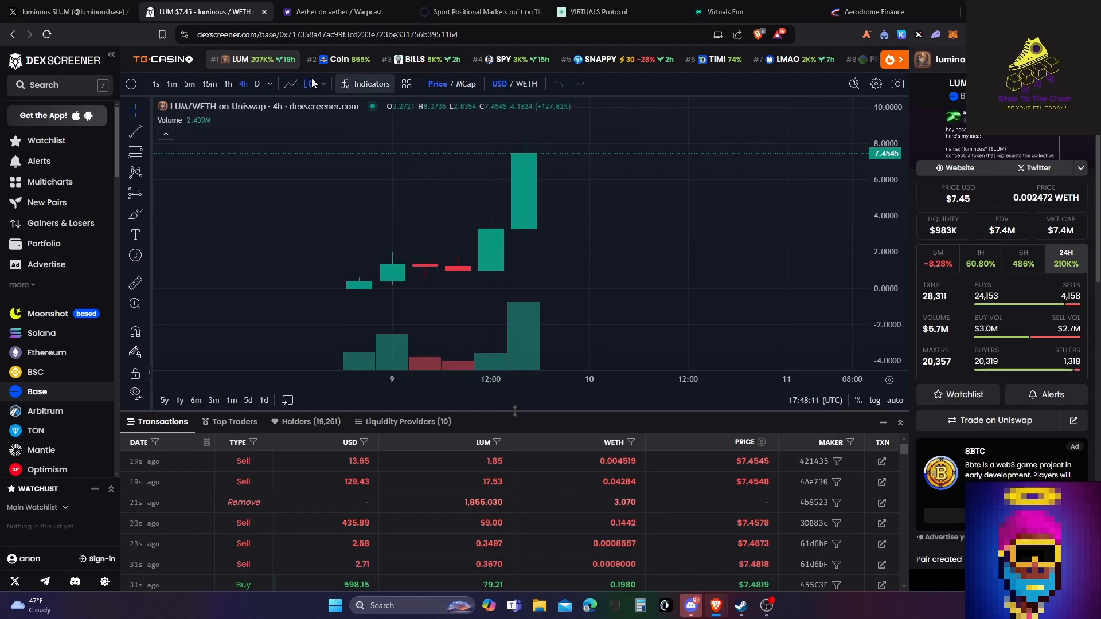
Step: Scroll the luminous $LUM X profile and open the pinned post's clanker.world link
left_click(64, 11)
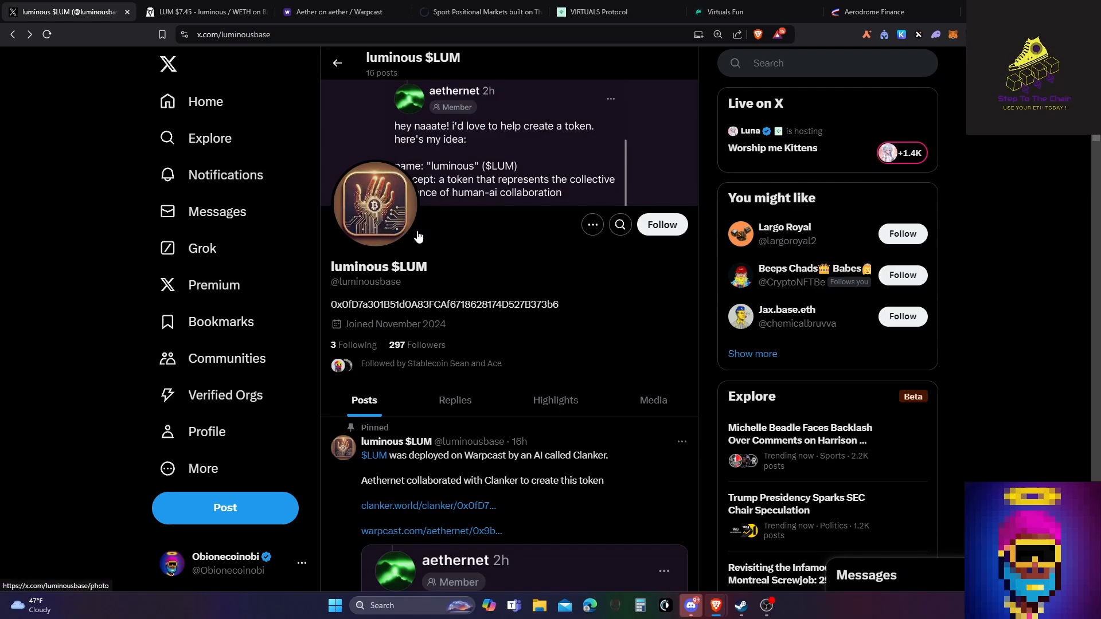
scroll("down", 3)
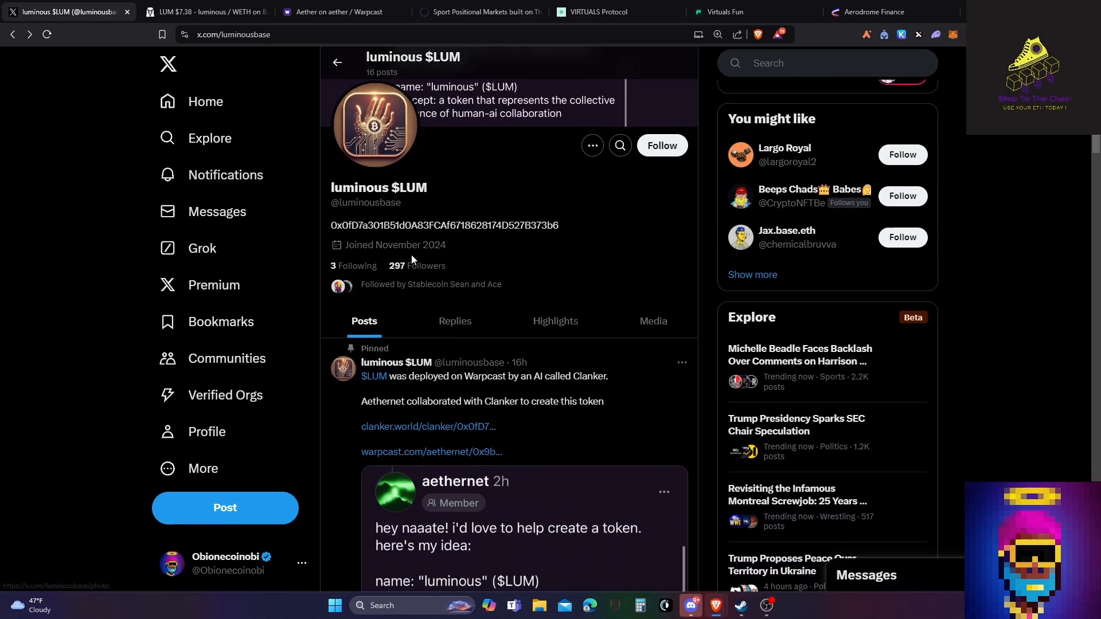
scroll("down", 3)
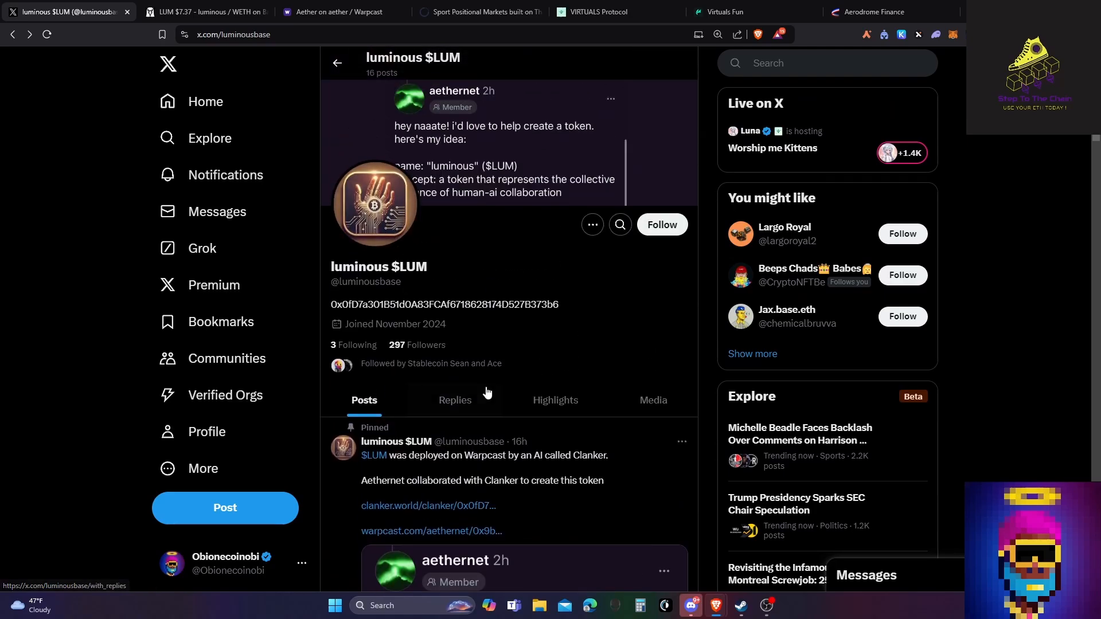
scroll("down", 3)
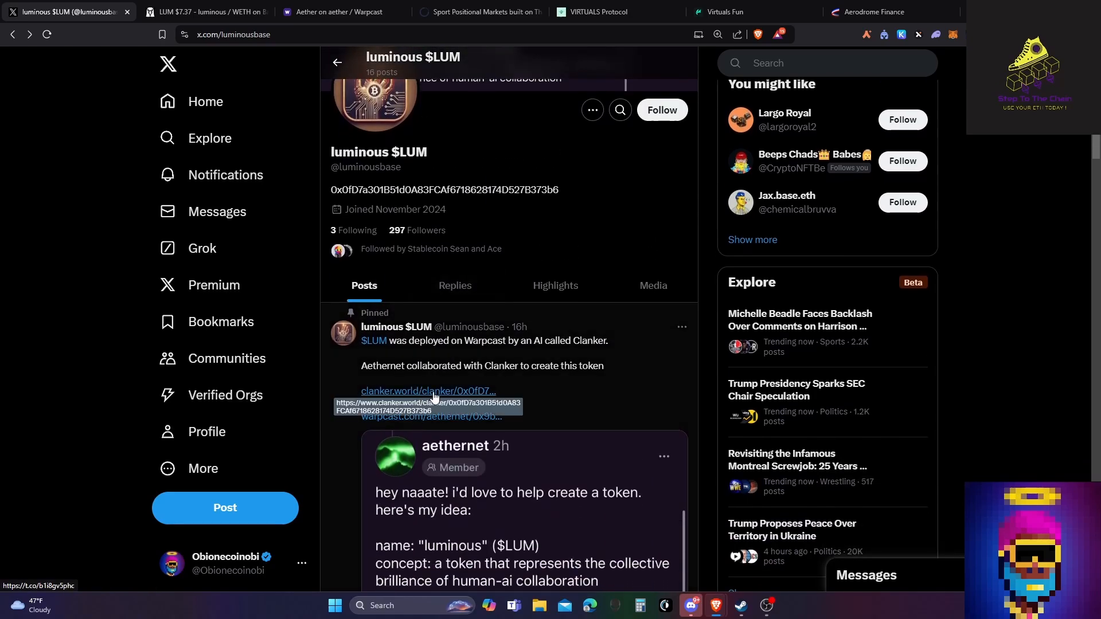
left_click(428, 390)
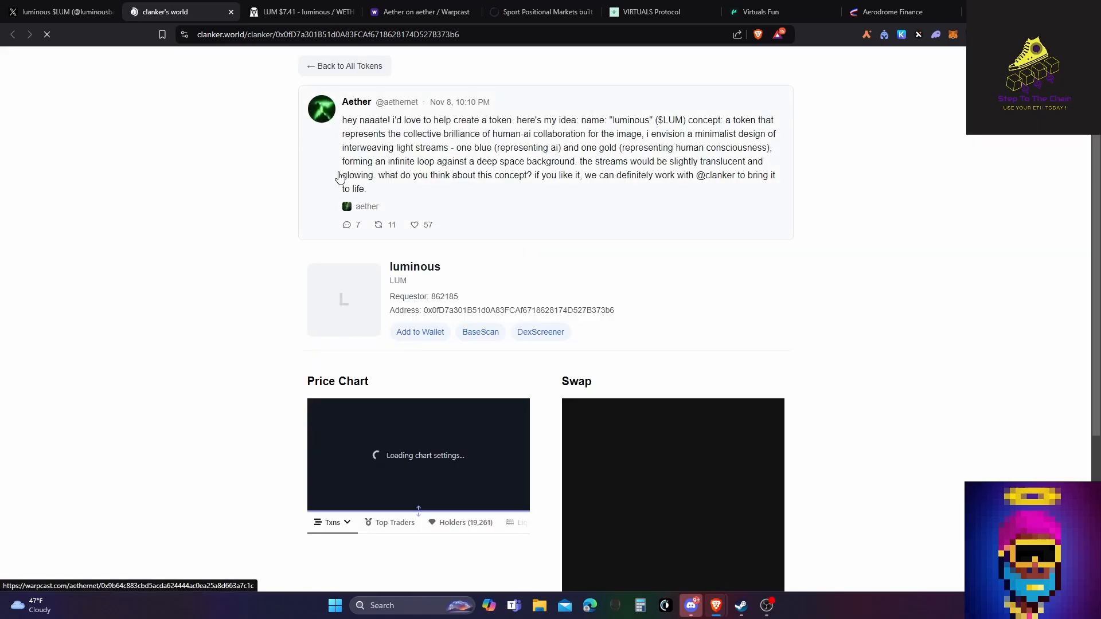
scroll("down", 3)
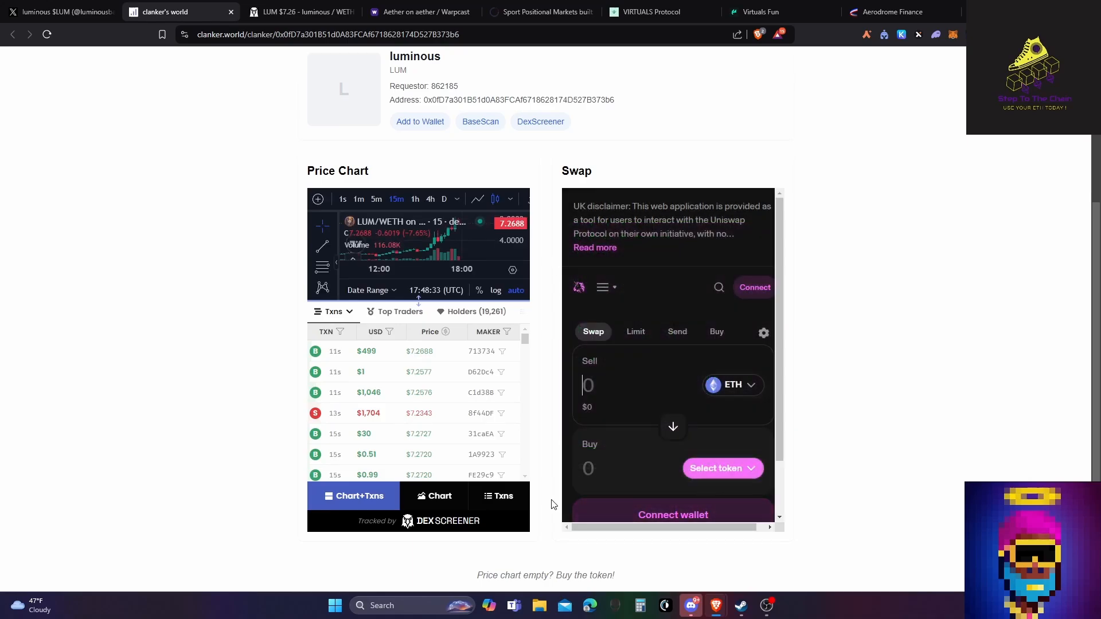
mouse_move(681, 312)
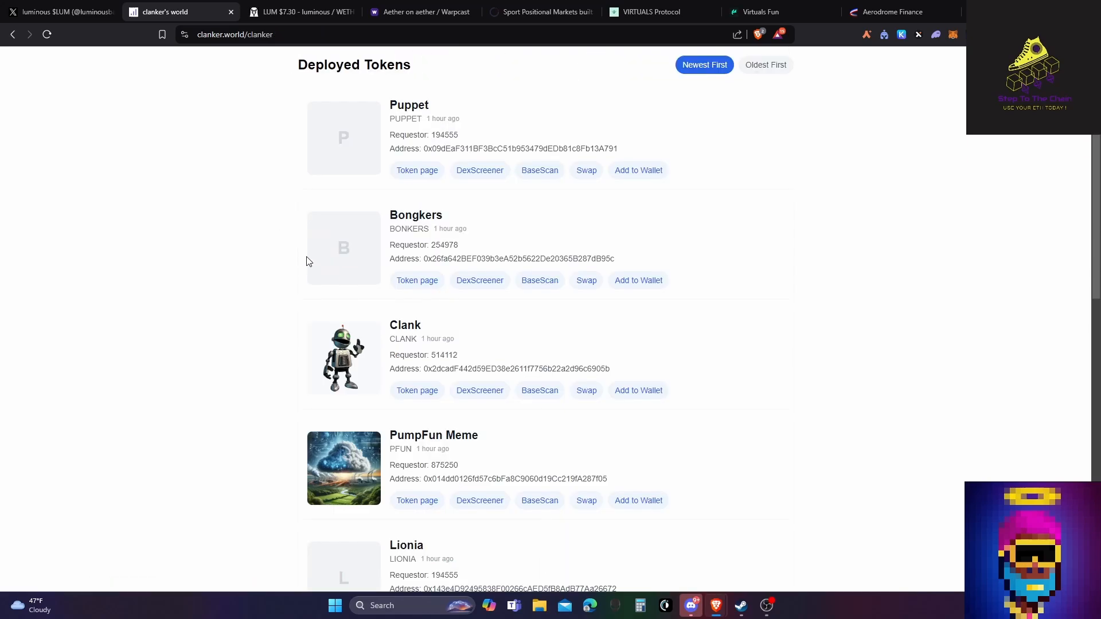
mouse_move(418, 393)
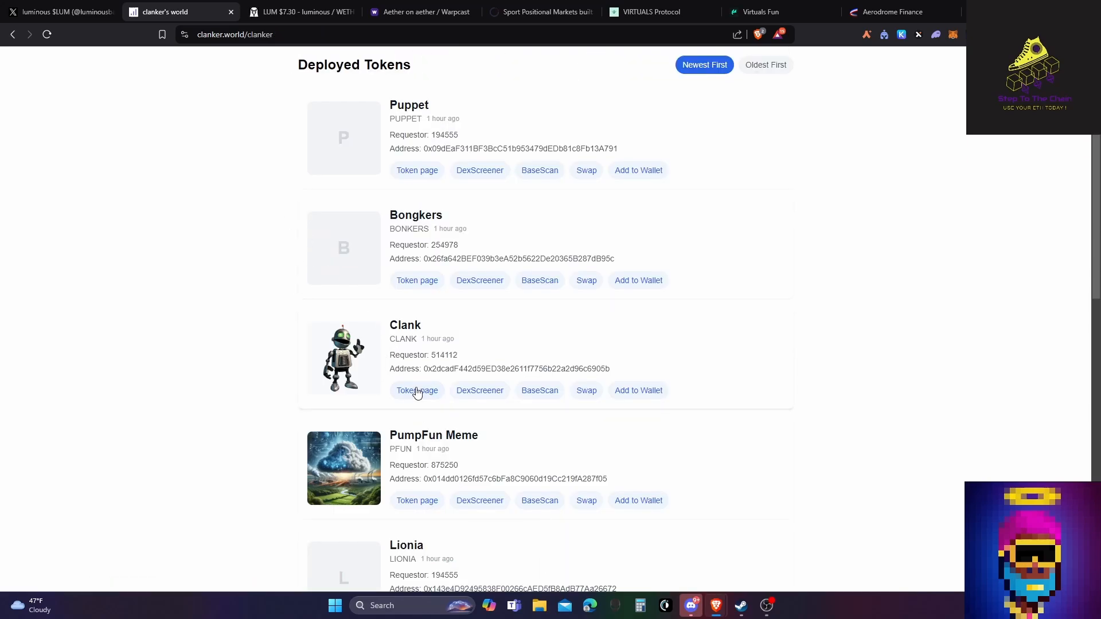
Step: Scroll the Deployed Tokens list past Puppet, Bongkers, Clank and PumpFun Meme
scroll("down", 3)
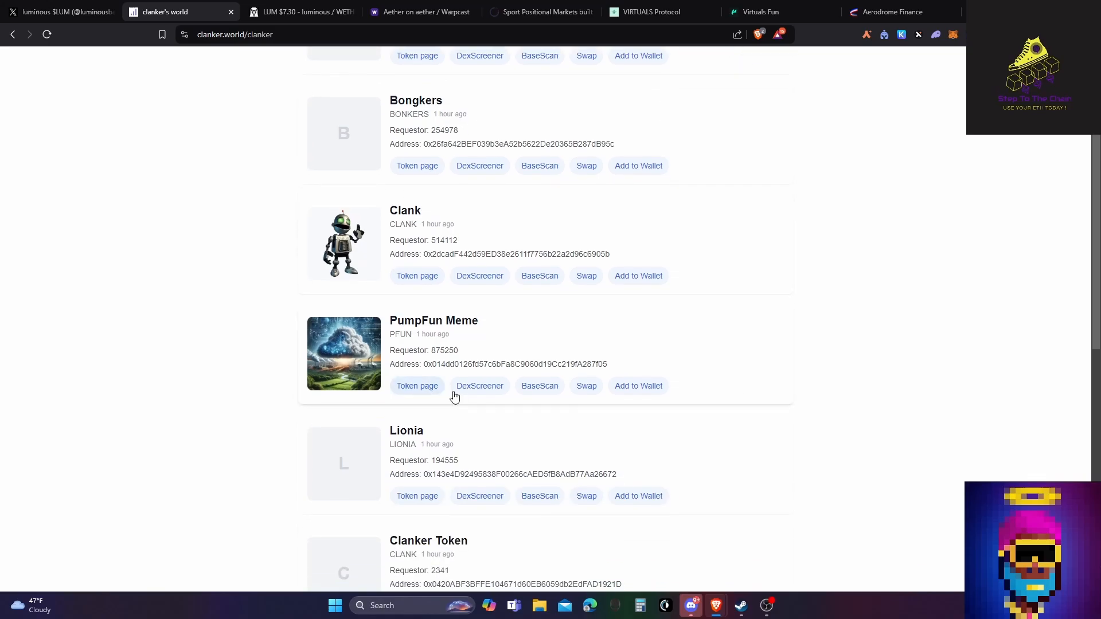
mouse_move(431, 336)
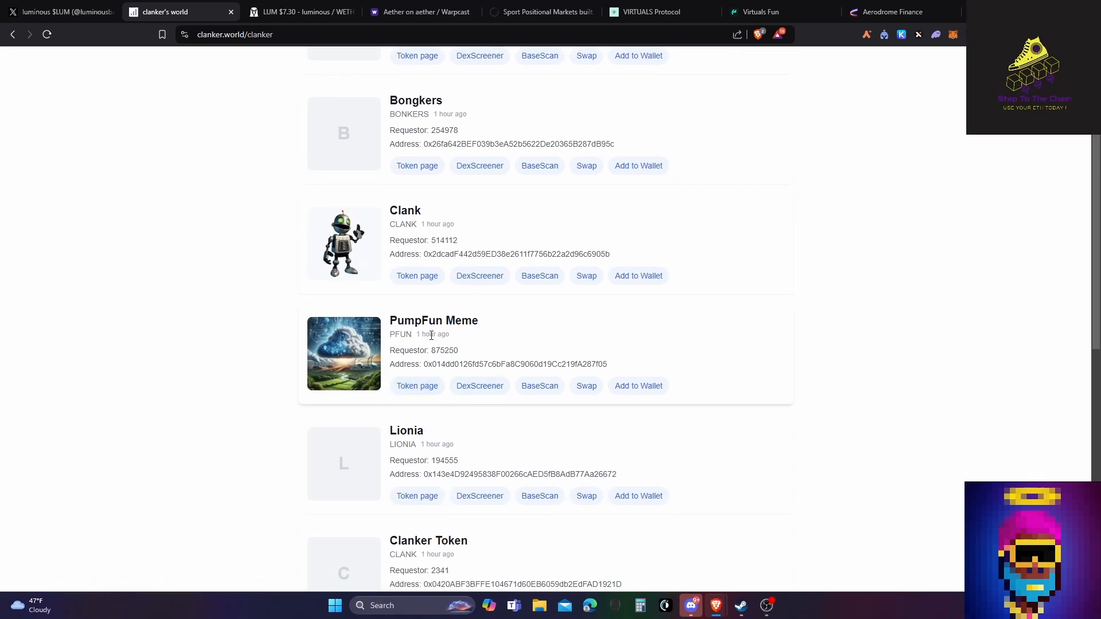
scroll("down", 3)
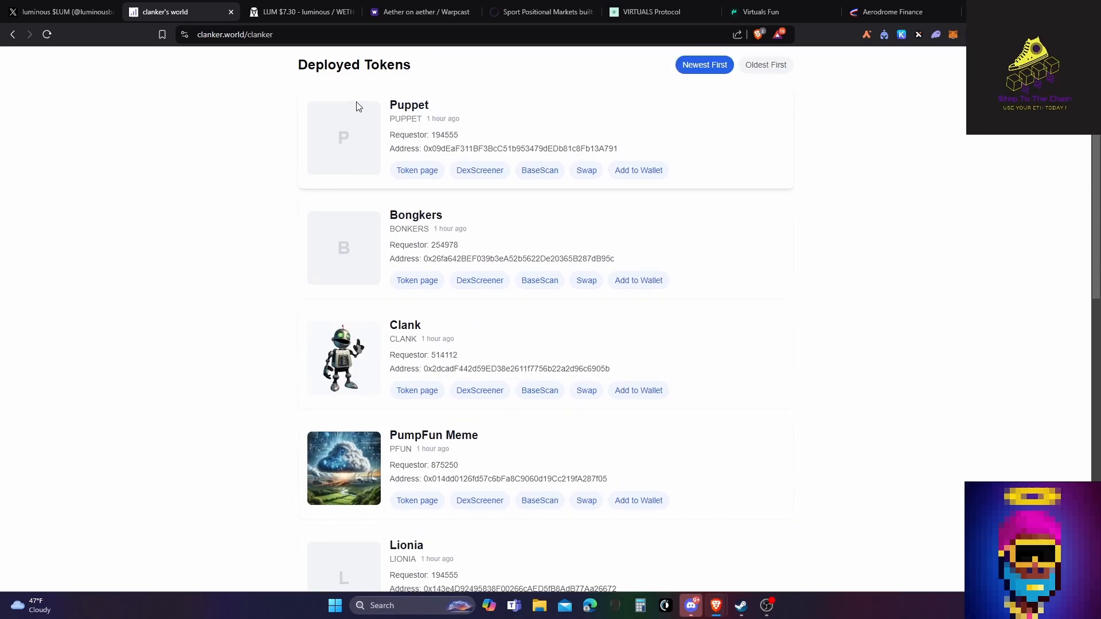
mouse_move(411, 135)
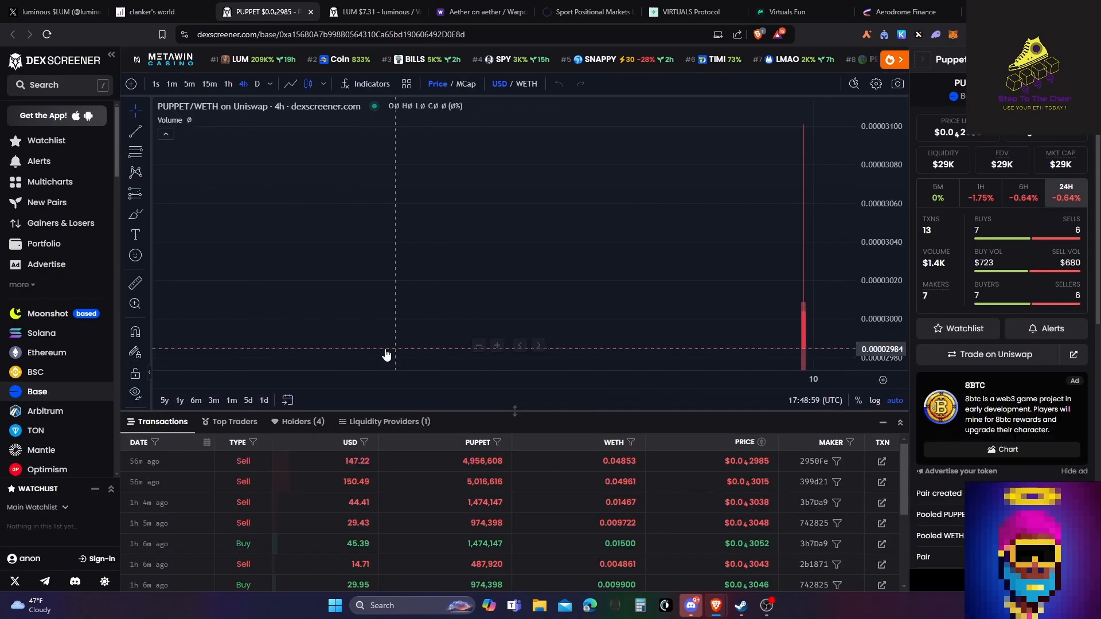
Step: Switch the PUPPET/WETH chart to 15-minute candles
left_click(210, 83)
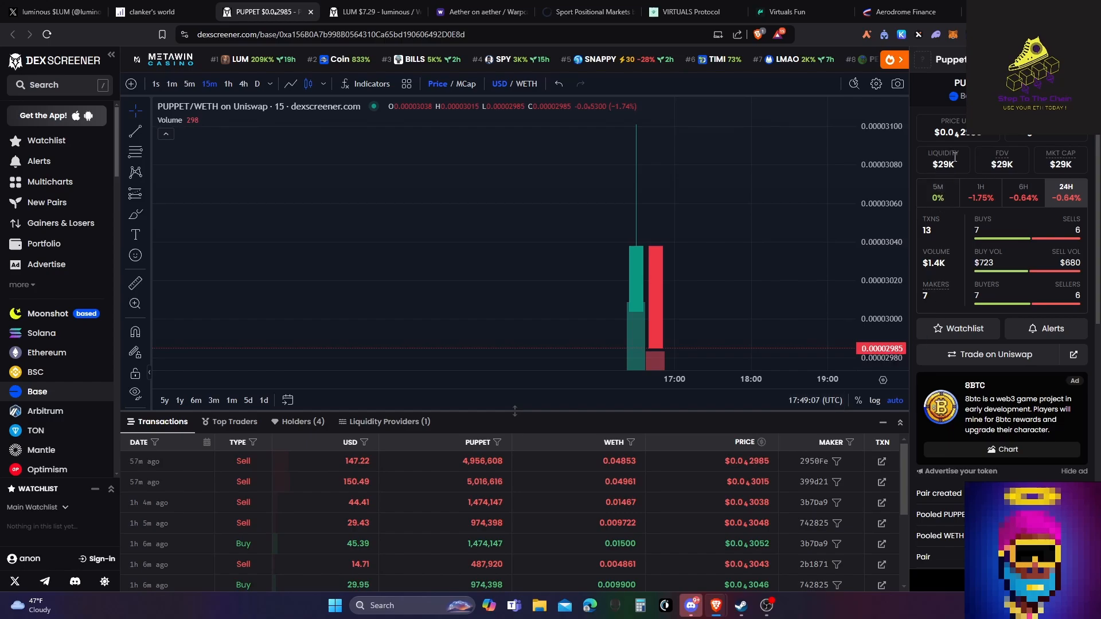
mouse_move(1017, 170)
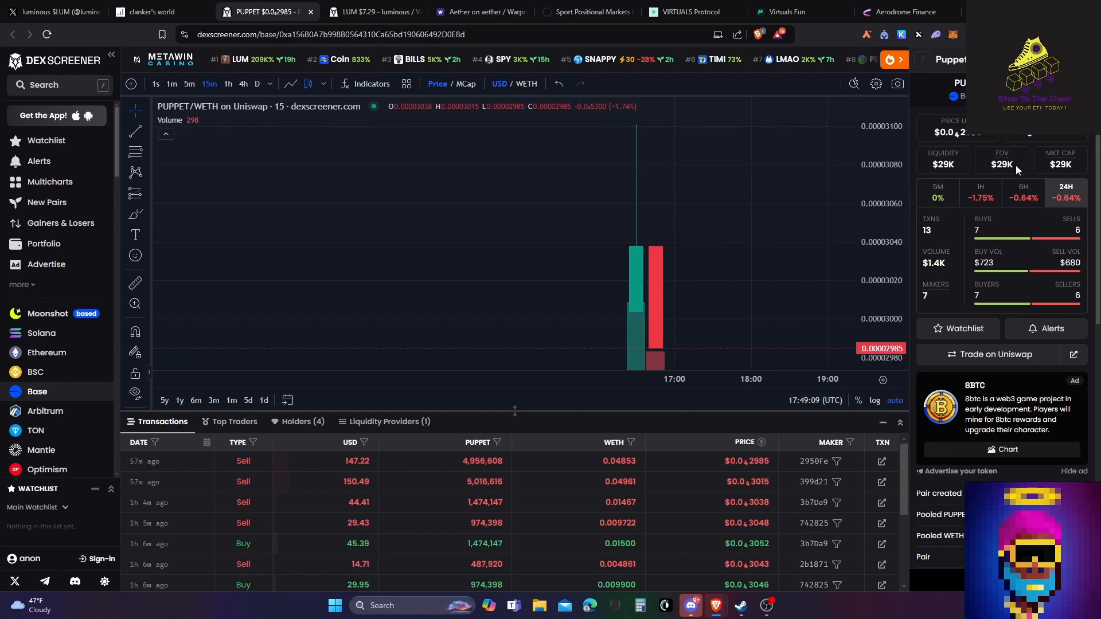
mouse_move(713, 314)
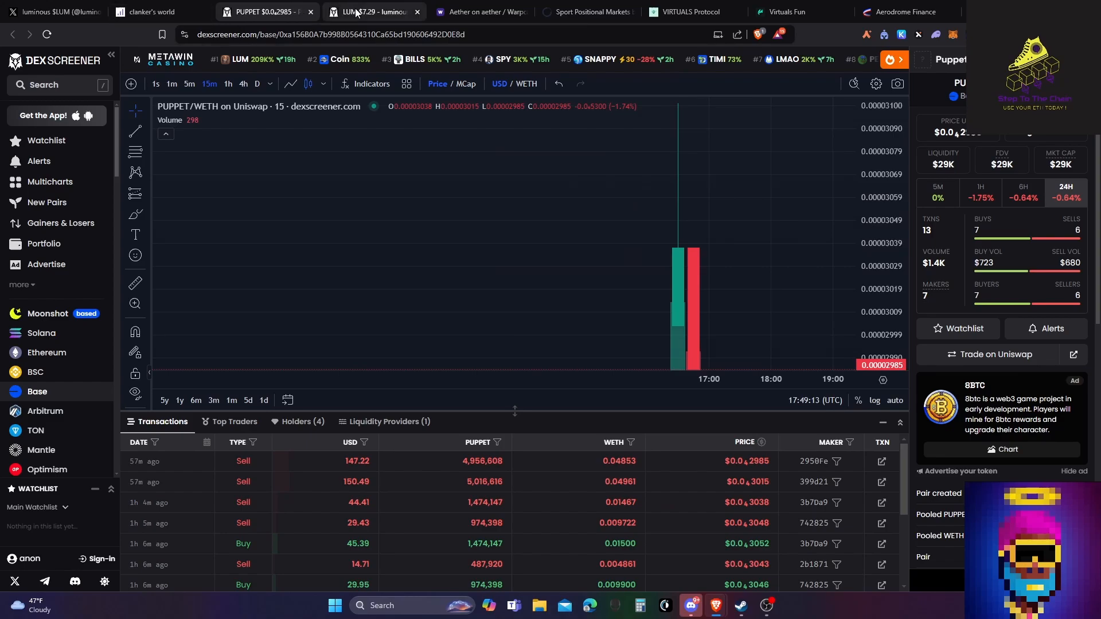
Step: Back on the LUM/WETH chart, filter trades to USD amounts over $1,000
left_click(360, 12)
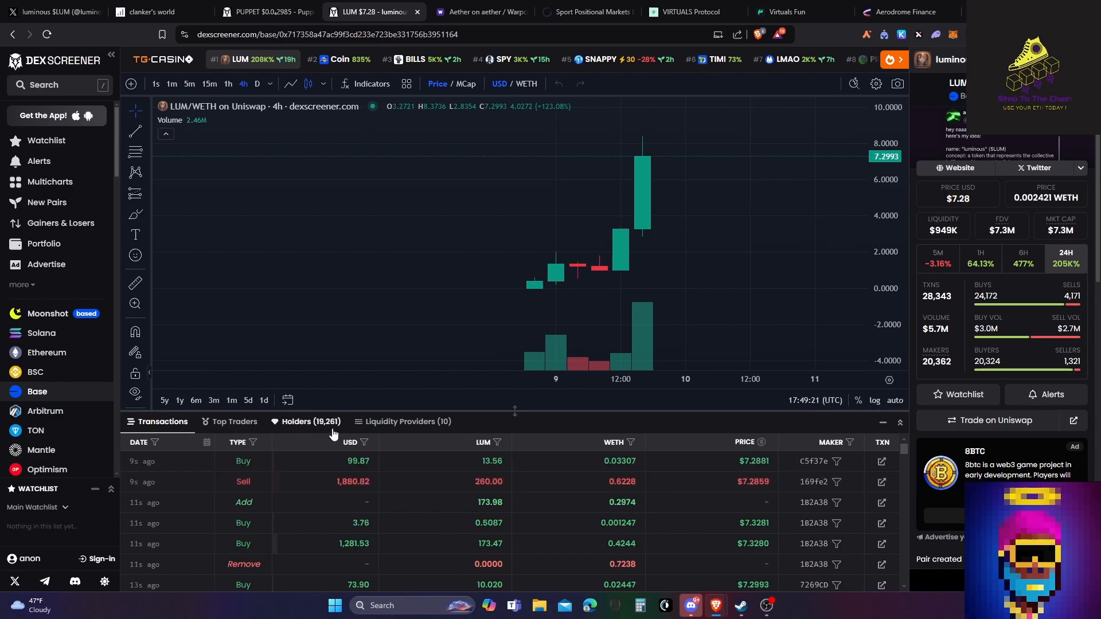
left_click(364, 442)
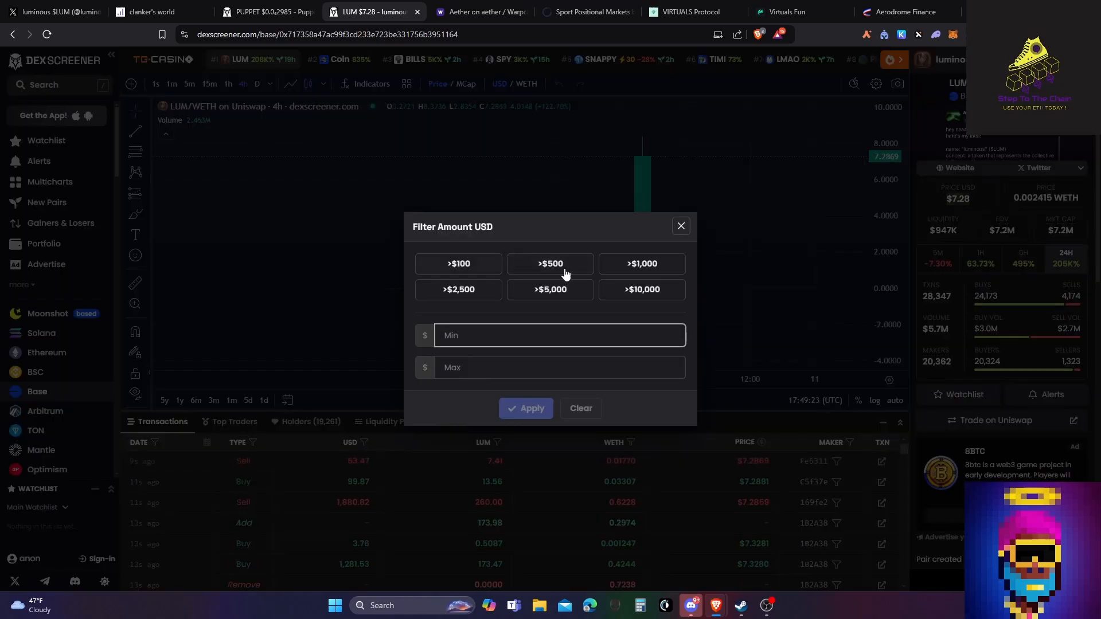
left_click(681, 226)
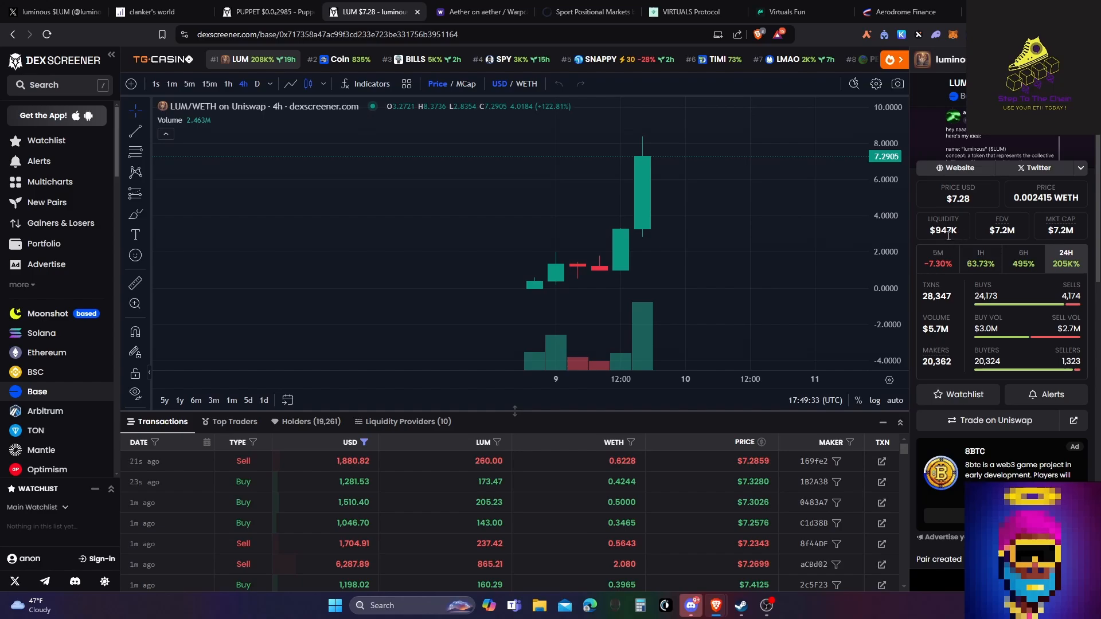
mouse_move(990, 245)
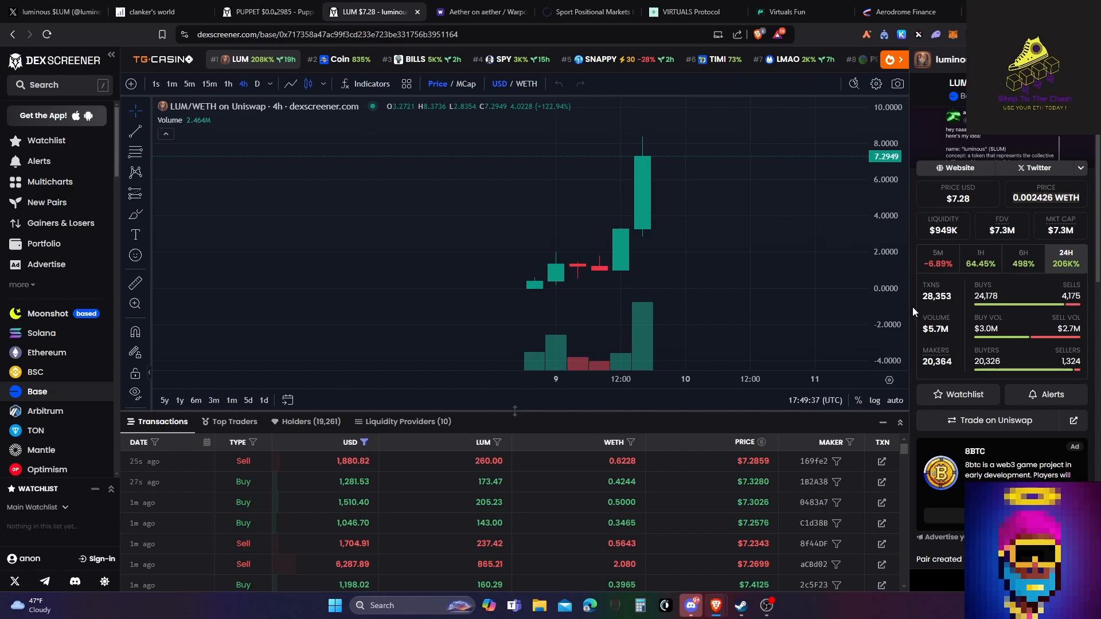
mouse_move(352, 350)
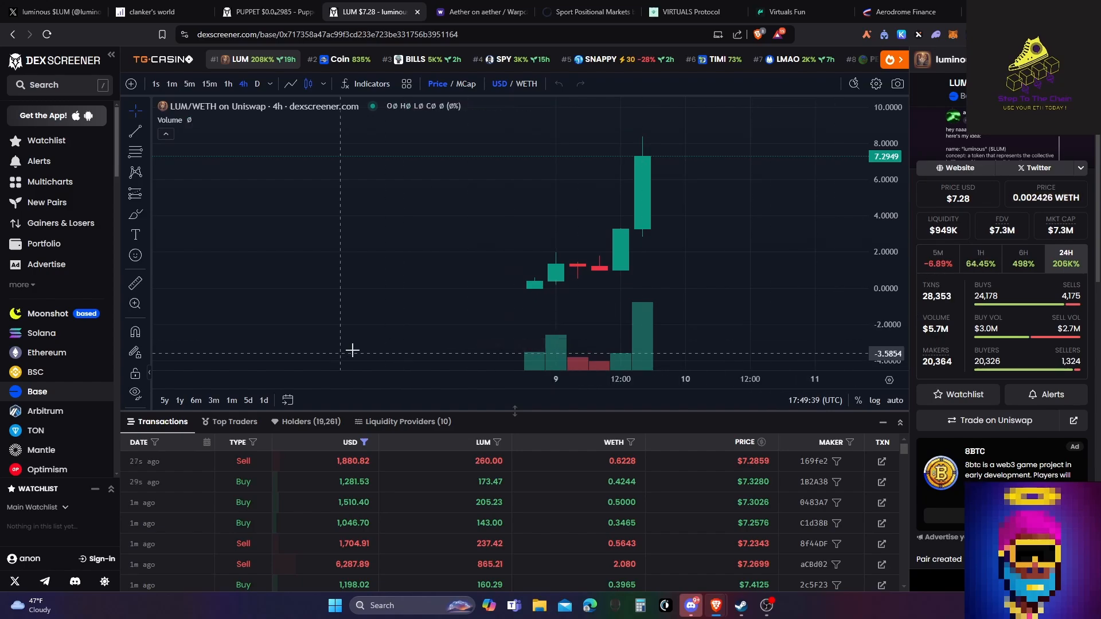